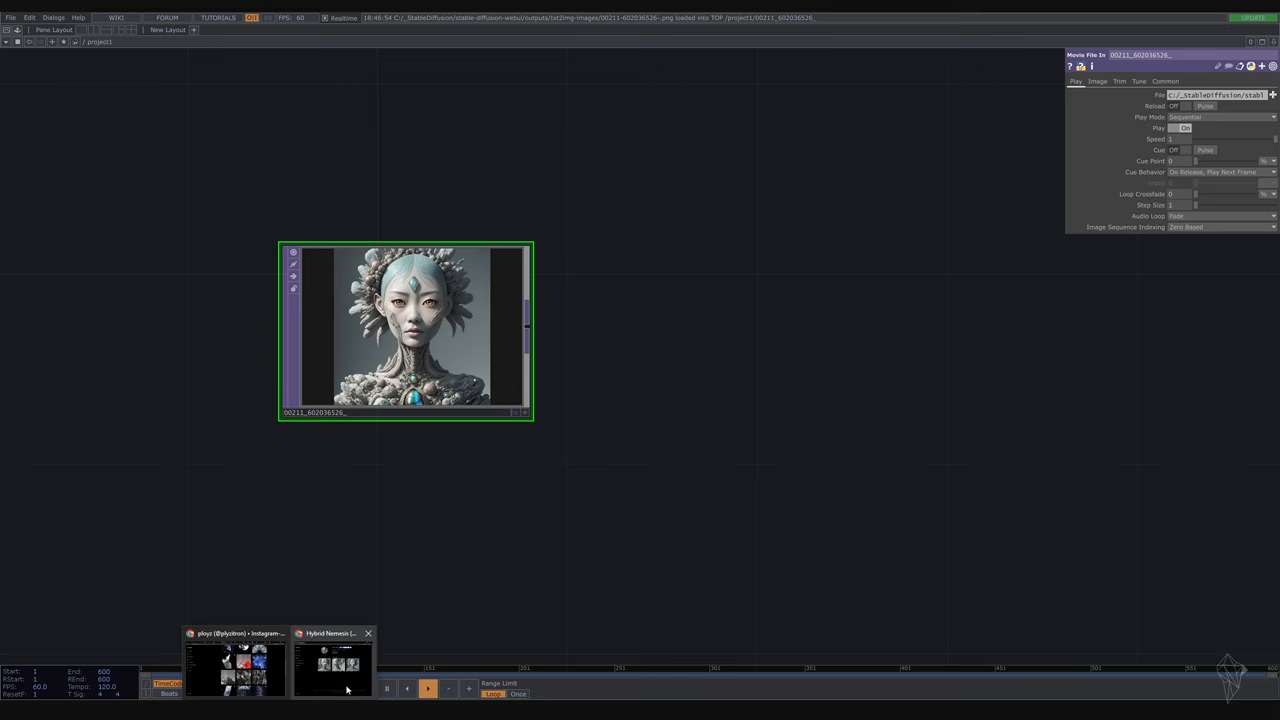
Add a Level TOP with gamma 0.7, then a Monochrome TOP after it
{"action": "left_click", "coordinate": [332, 660]}
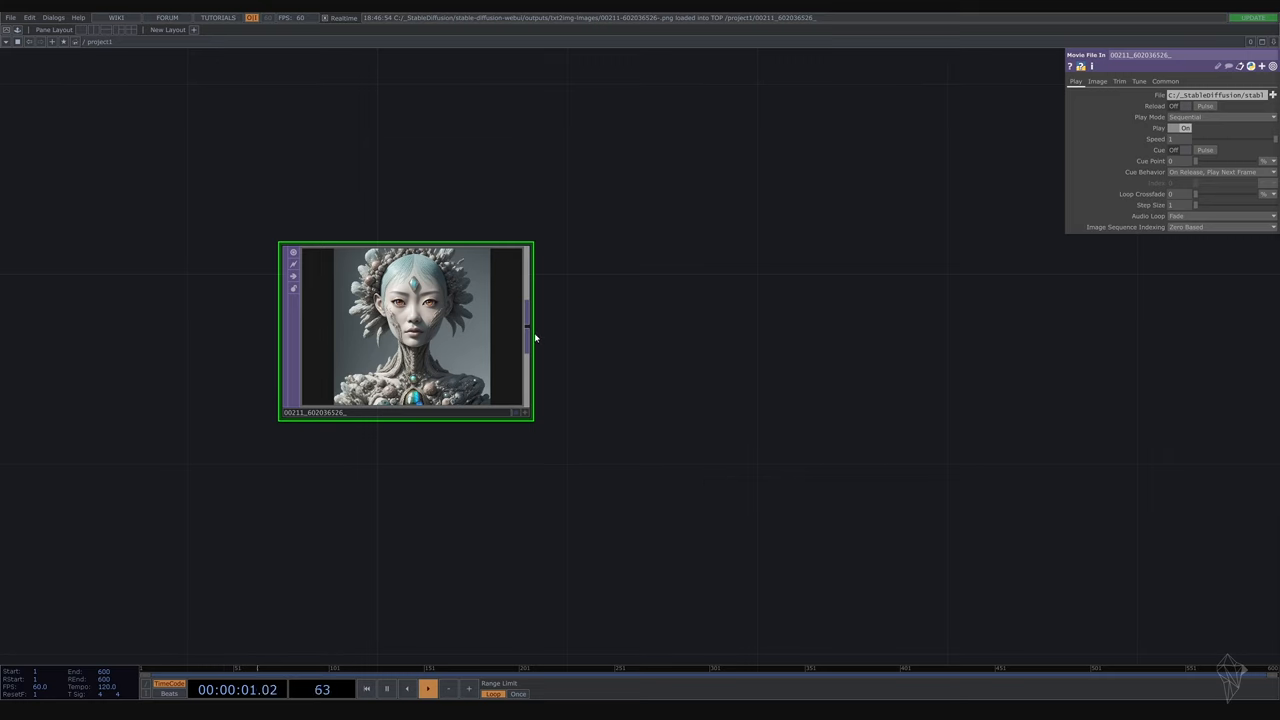
{"action": "key", "text": "Tab"}
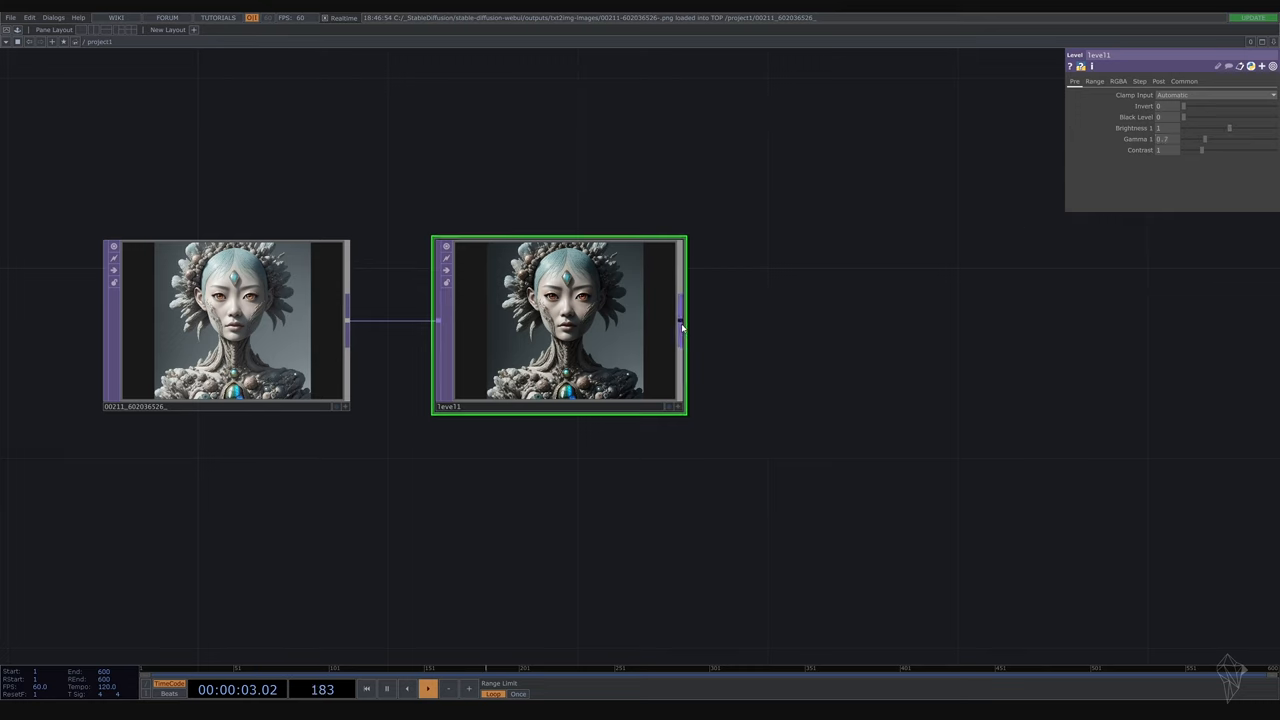
{"action": "key", "text": "Tab"}
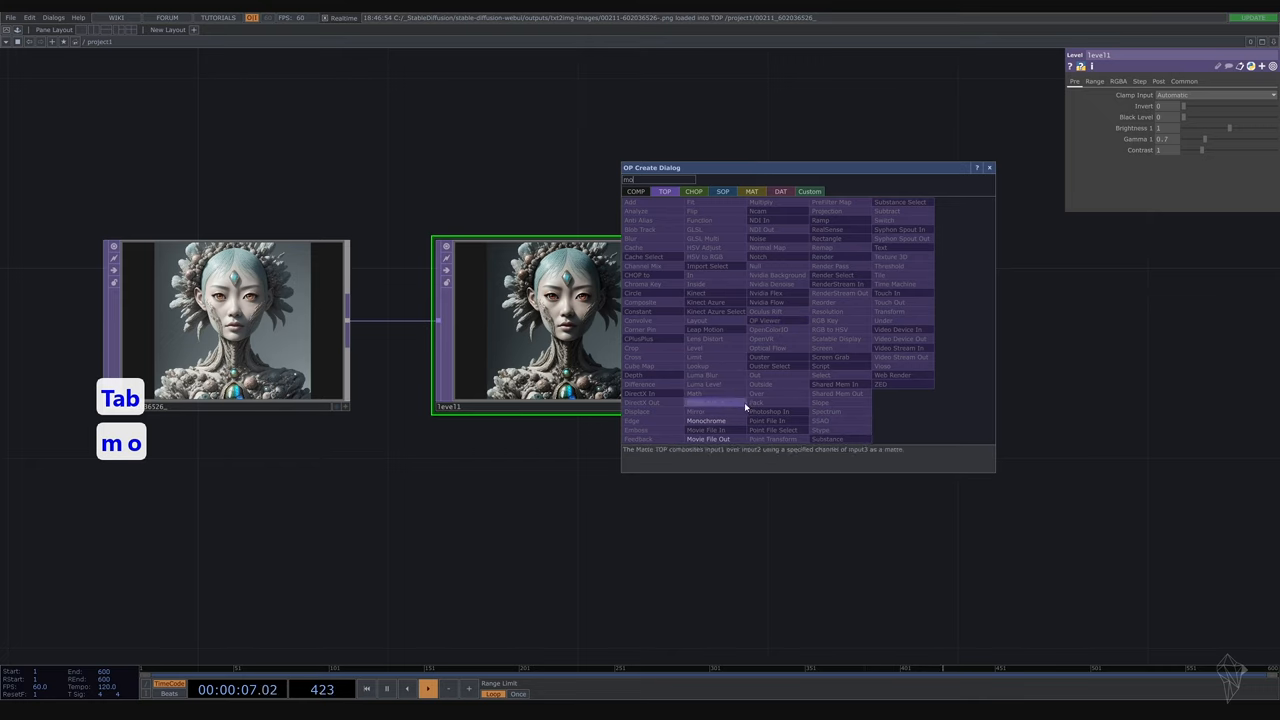
{"action": "left_click", "coordinate": [706, 420]}
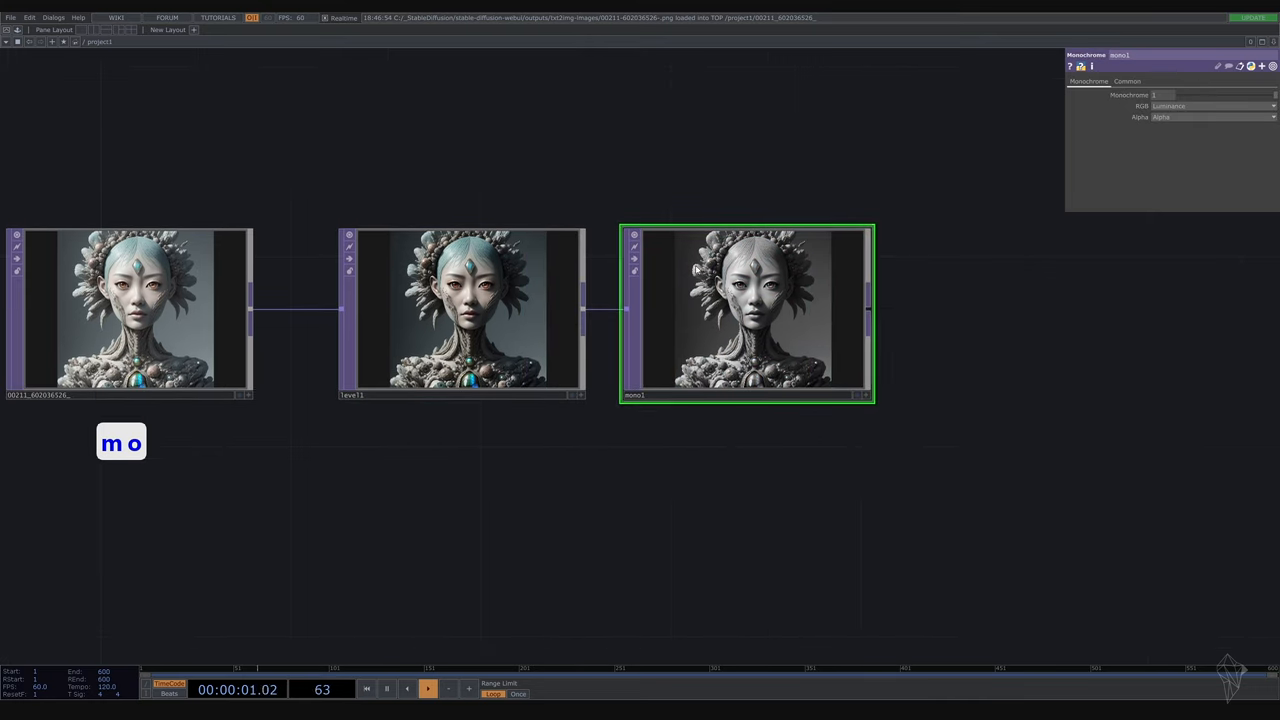
{"action": "left_click", "coordinate": [461, 310]}
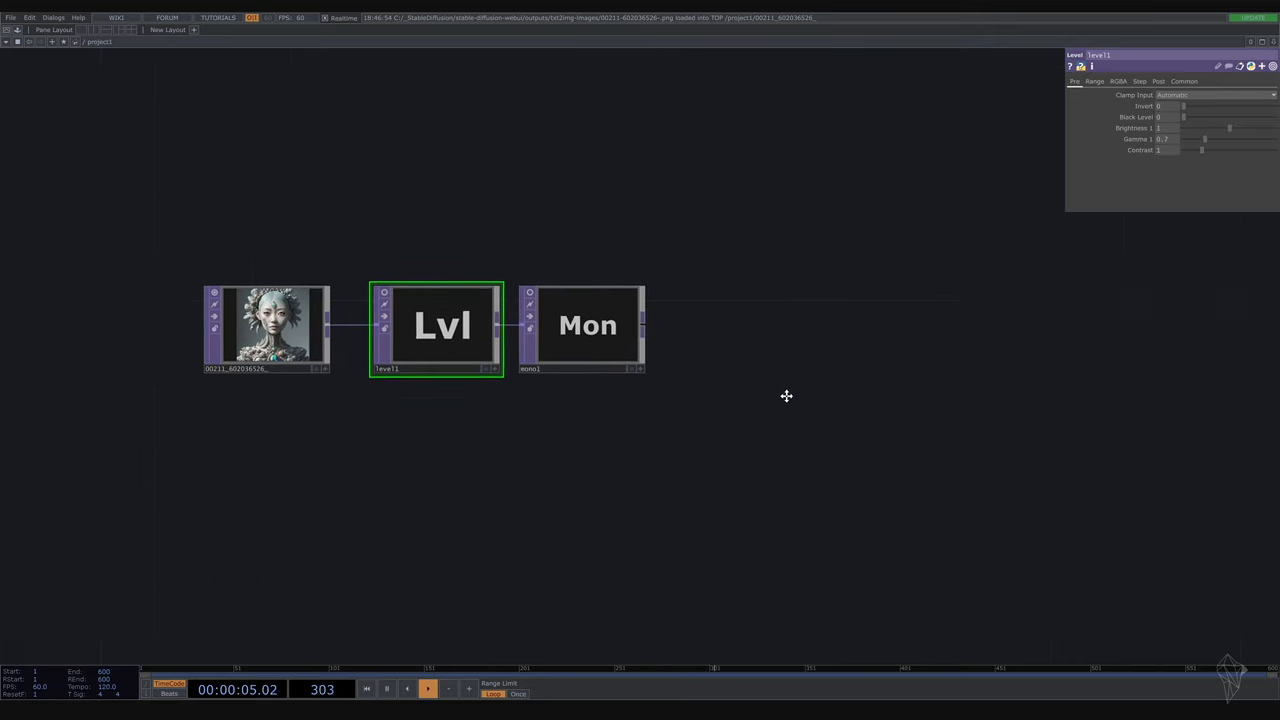
{"action": "key", "text": "Tab"}
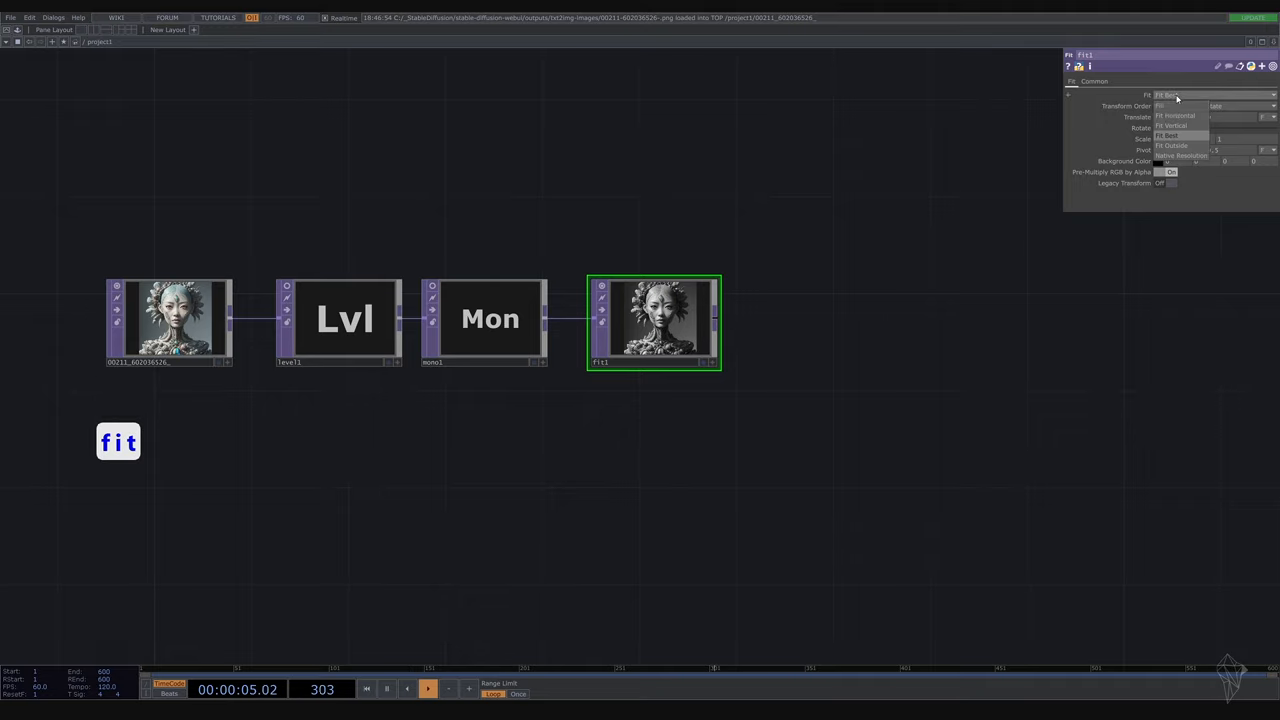
Add a Fit TOP after mono1 set to Fit Outside
{"action": "left_click", "coordinate": [1170, 145]}
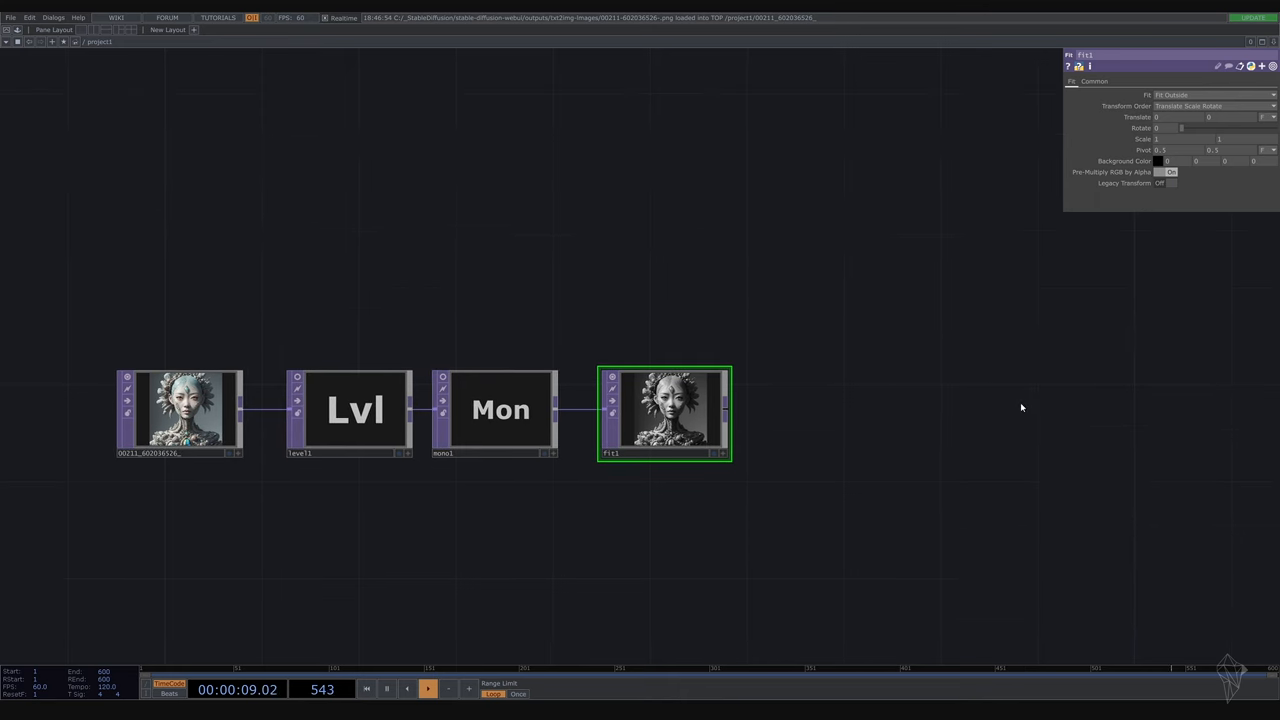
{"action": "key", "text": "Tab"}
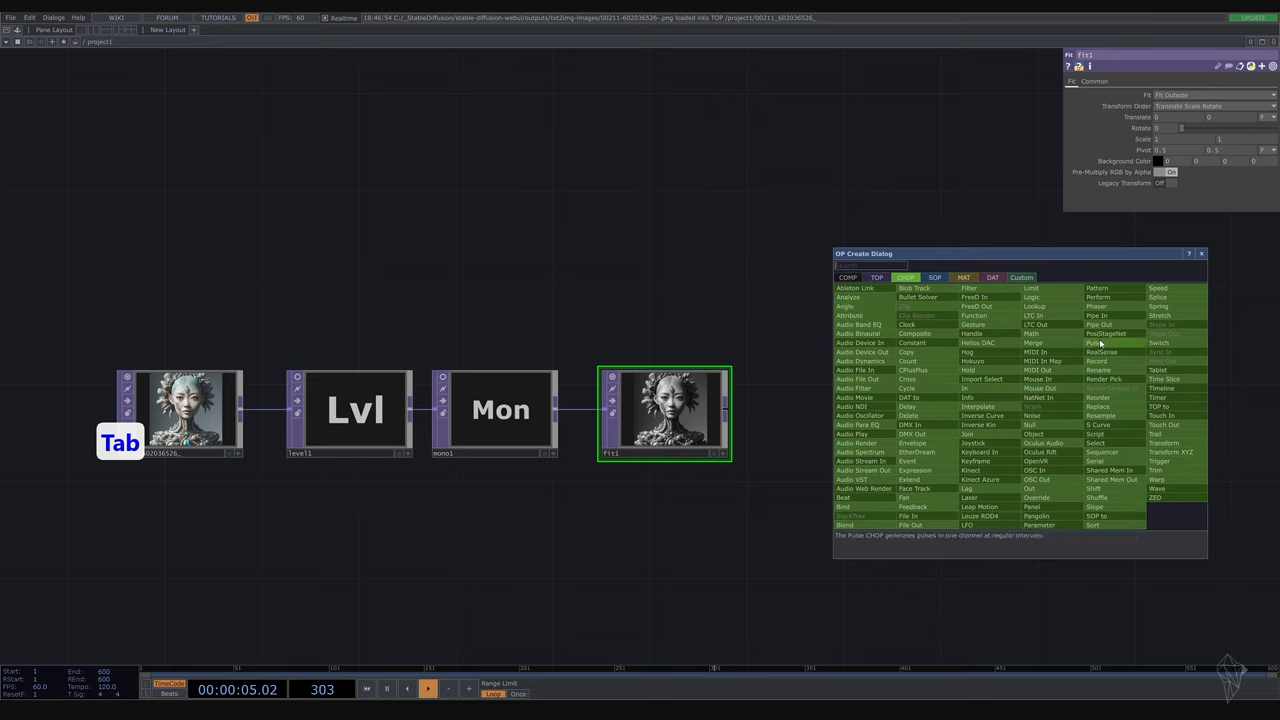
Create a Constant CHOP with channels resx at 1920 and resy at 1080
{"action": "type", "text": "co"}
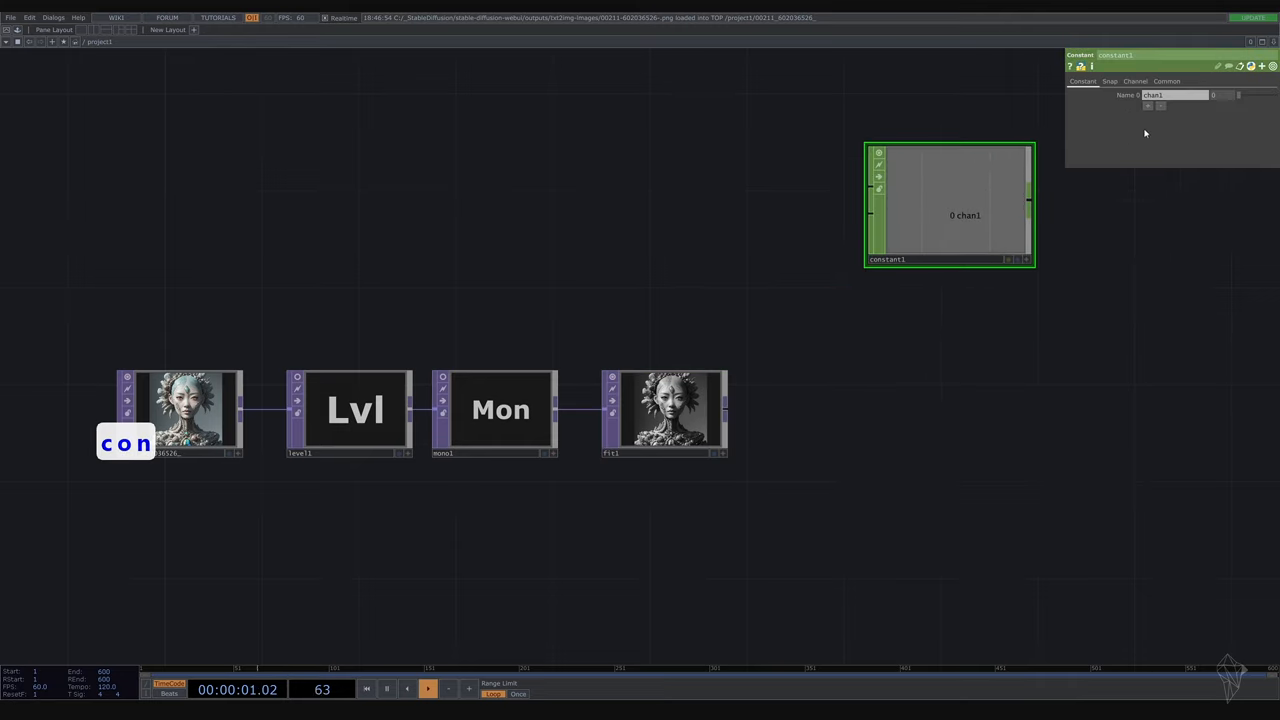
{"action": "left_click", "coordinate": [1147, 116]}
{"action": "type", "text": "resx"}
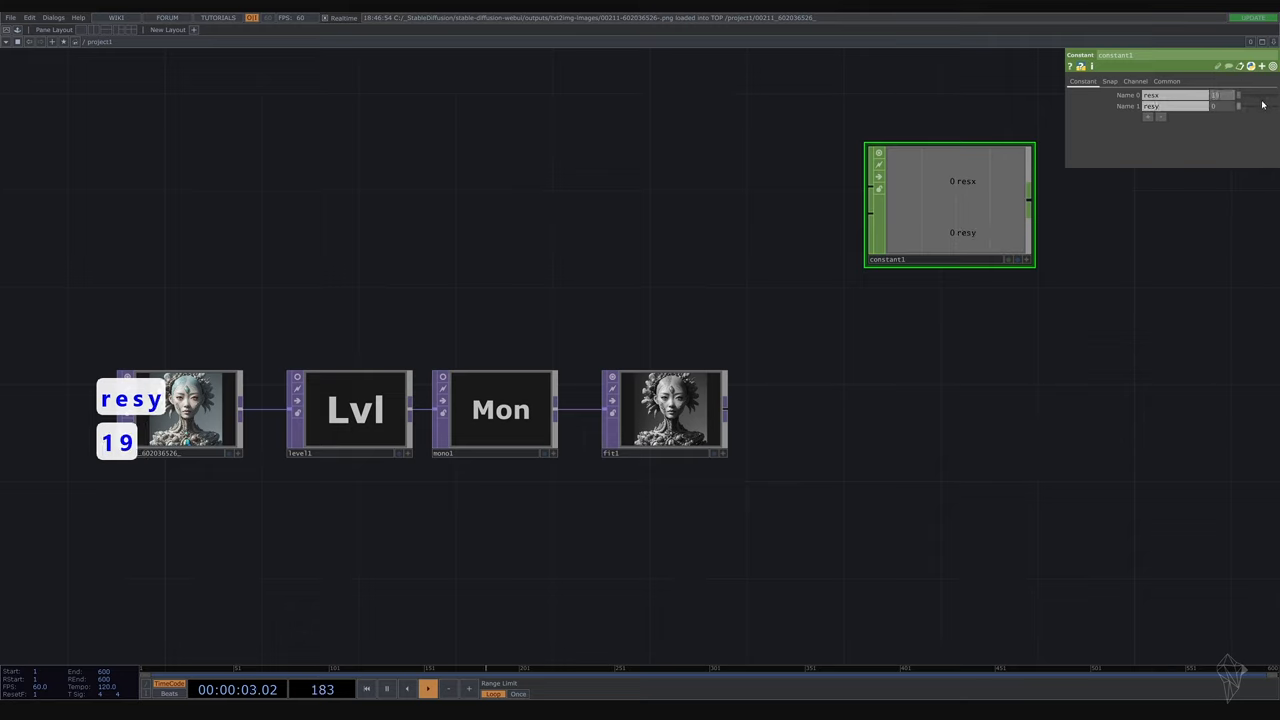
{"action": "type", "text": "1920"}
{"action": "left_click", "coordinate": [1224, 105]}
{"action": "type", "text": "1080"}
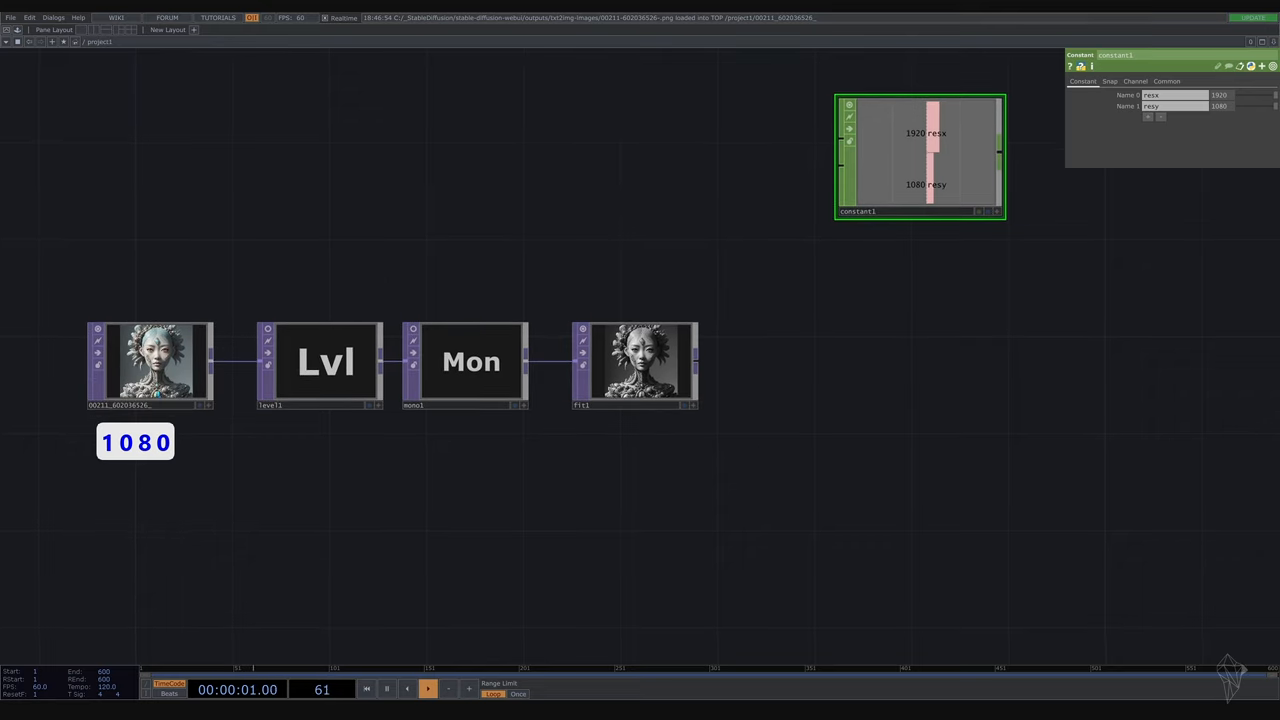
{"action": "left_click", "coordinate": [634, 363]}
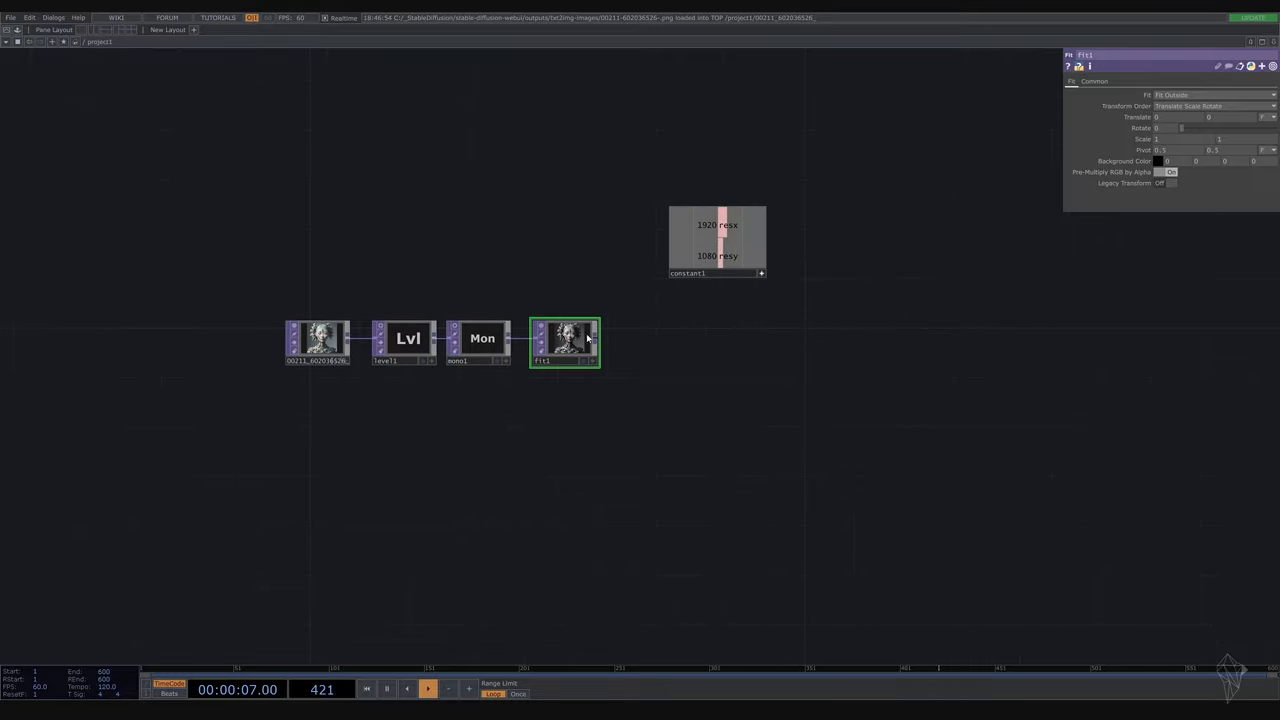
Set fit1's output resolution to Custom, referencing constant1's resx and resy channels
{"action": "left_click", "coordinate": [1094, 81]}
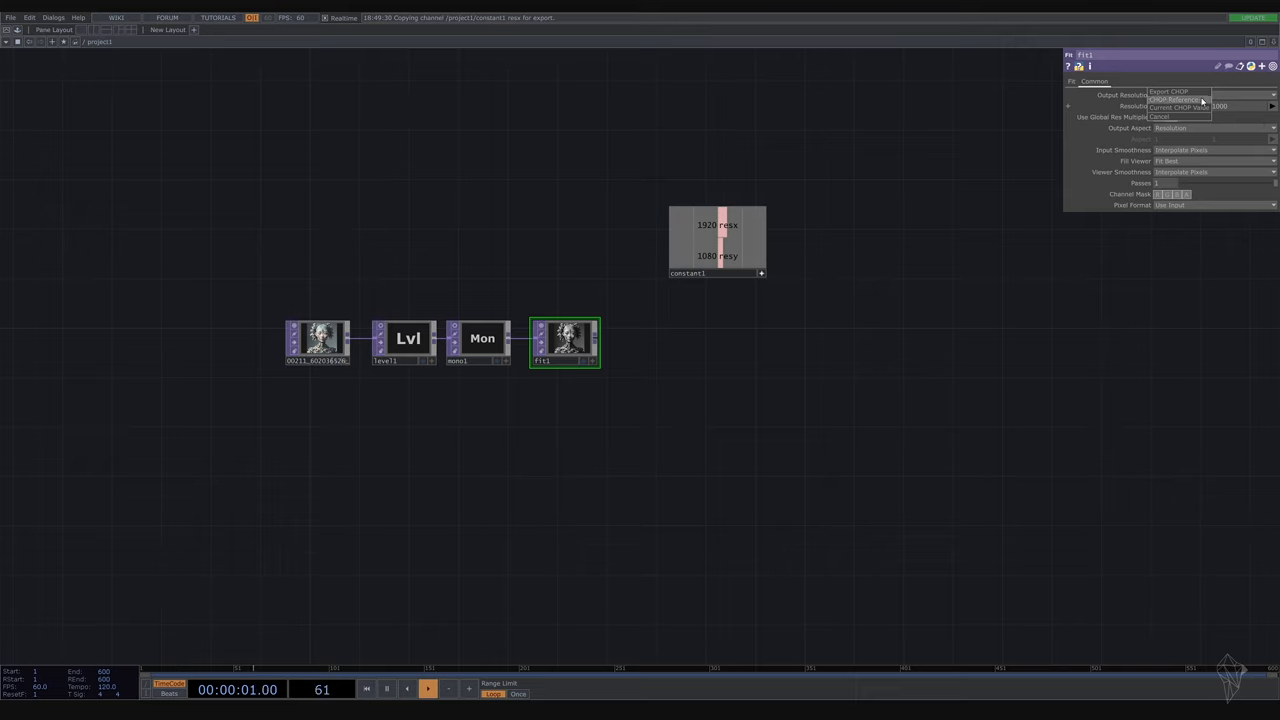
{"action": "left_click", "coordinate": [1182, 94]}
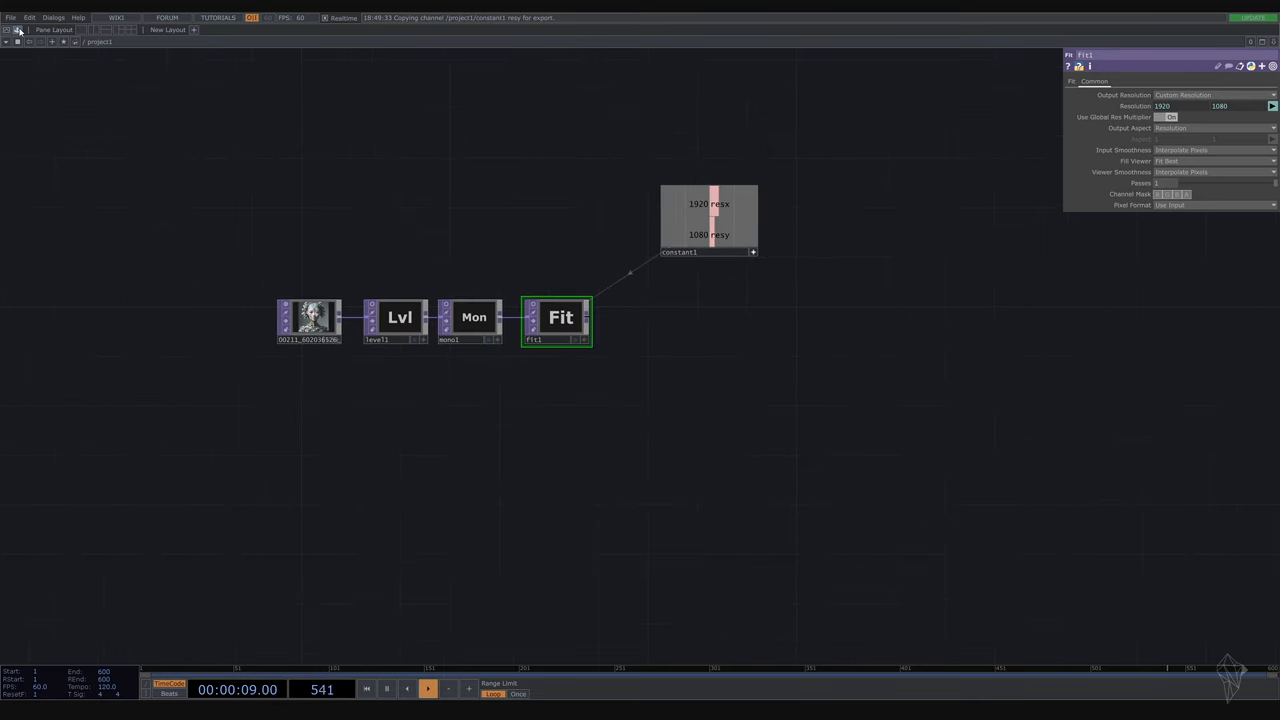
{"action": "left_click", "coordinate": [18, 29]}
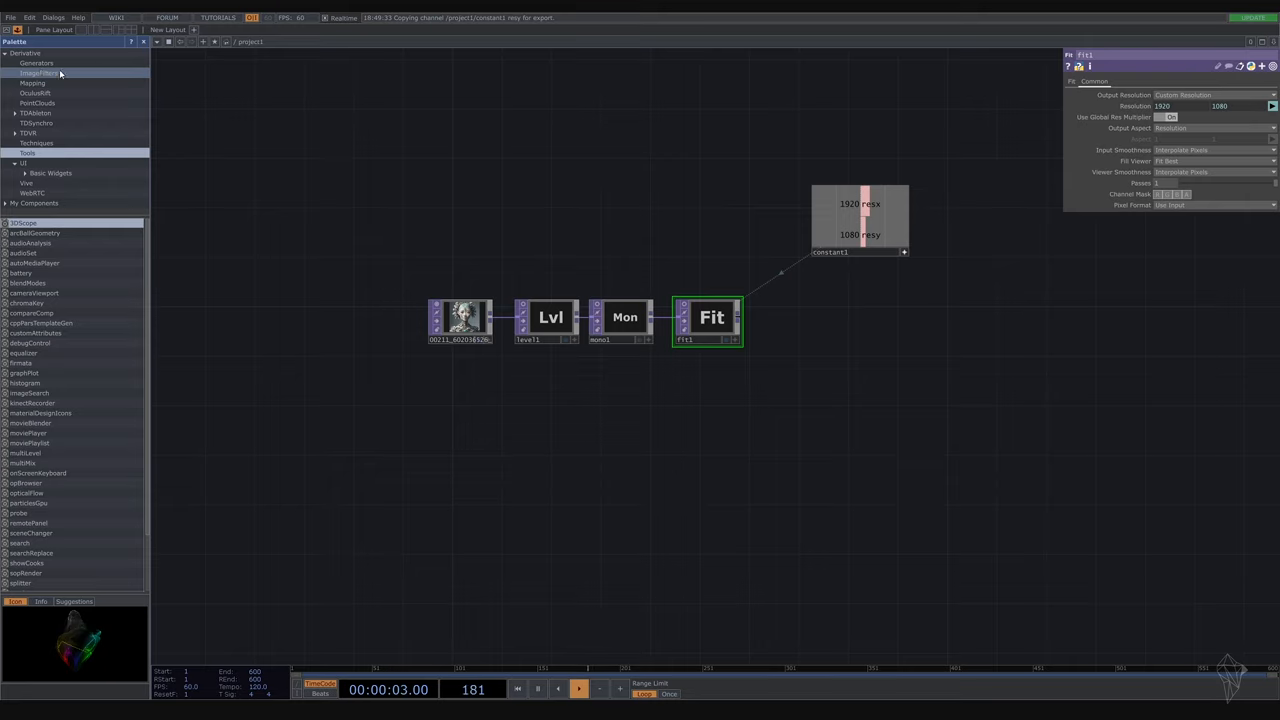
Browse the palette's Derivative Generators and ImageFilters to reach pixelRelocator
{"action": "left_click", "coordinate": [37, 62]}
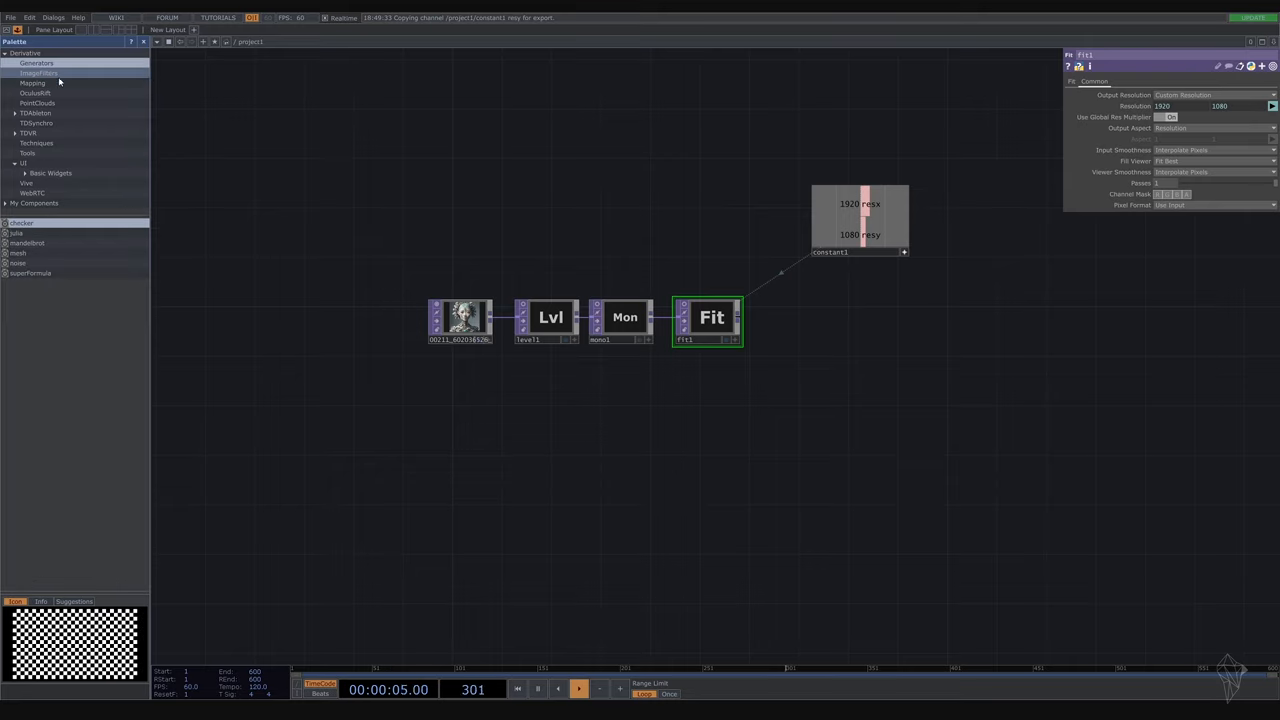
{"action": "left_click", "coordinate": [39, 72]}
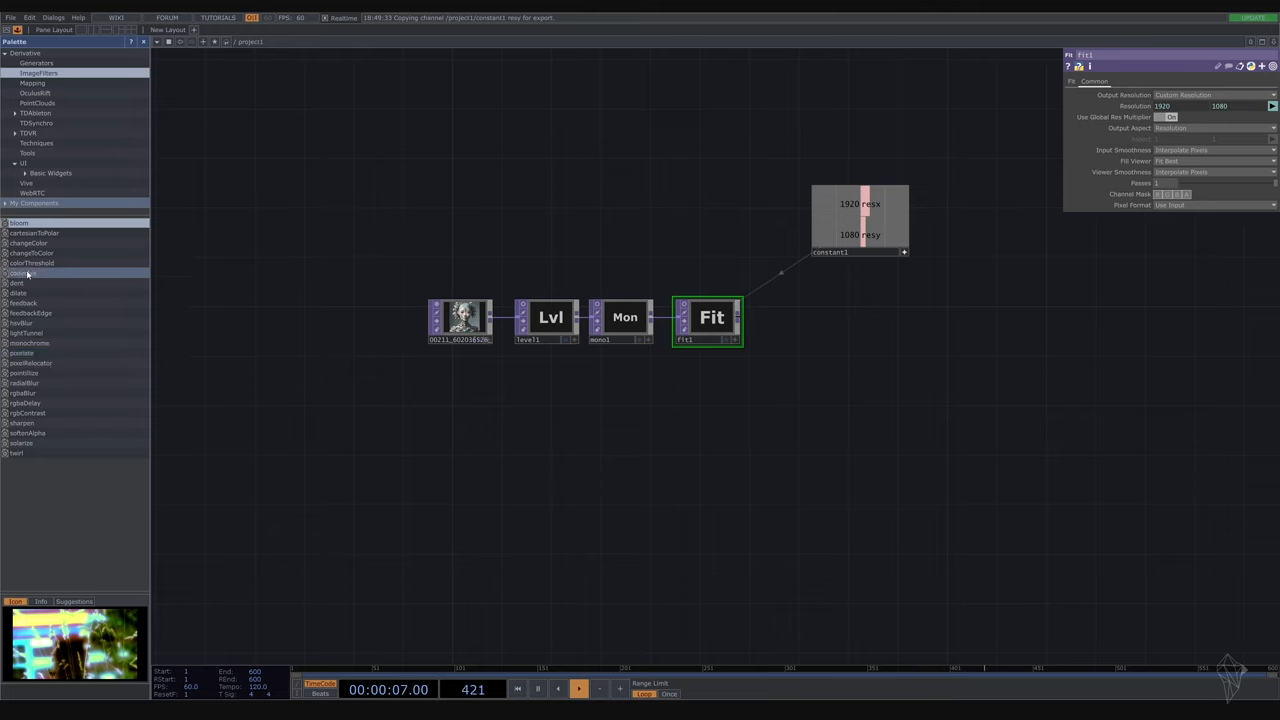
{"action": "left_click", "coordinate": [25, 373]}
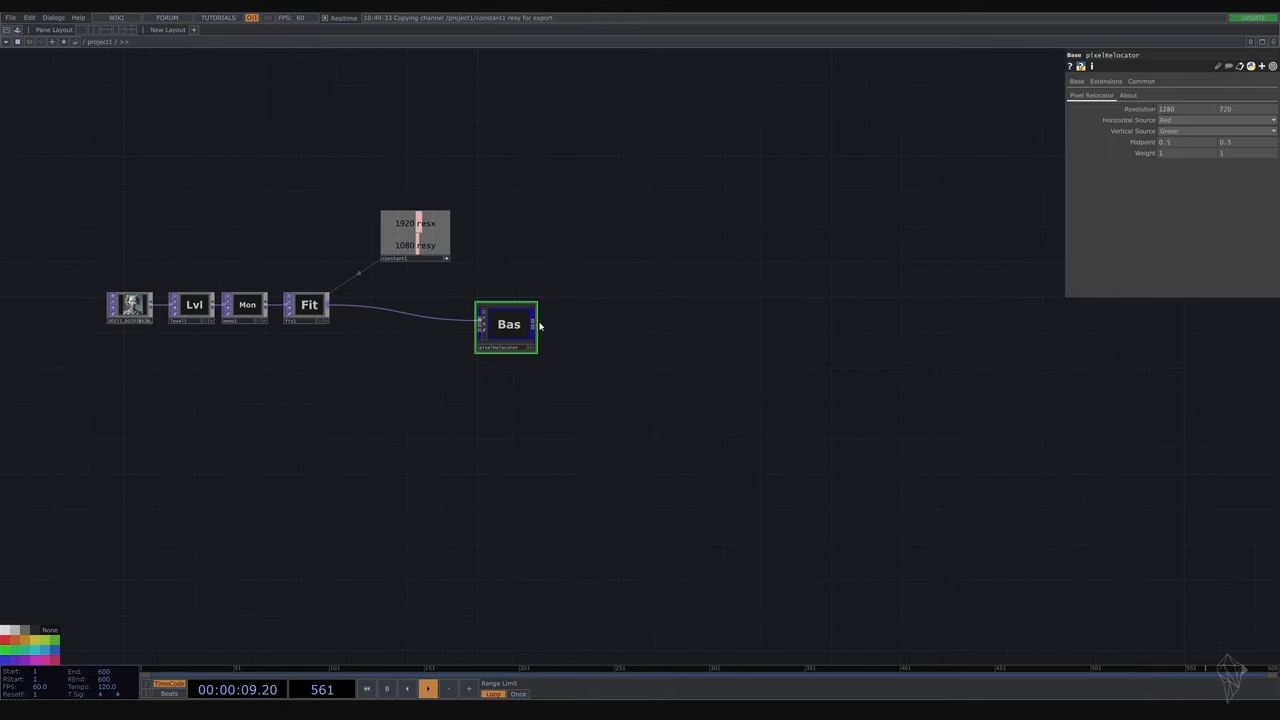
Feed fit1 into pixelRelocator, add an Out TOP, and link relocator resolution to the constant
{"action": "key", "text": "Tab"}
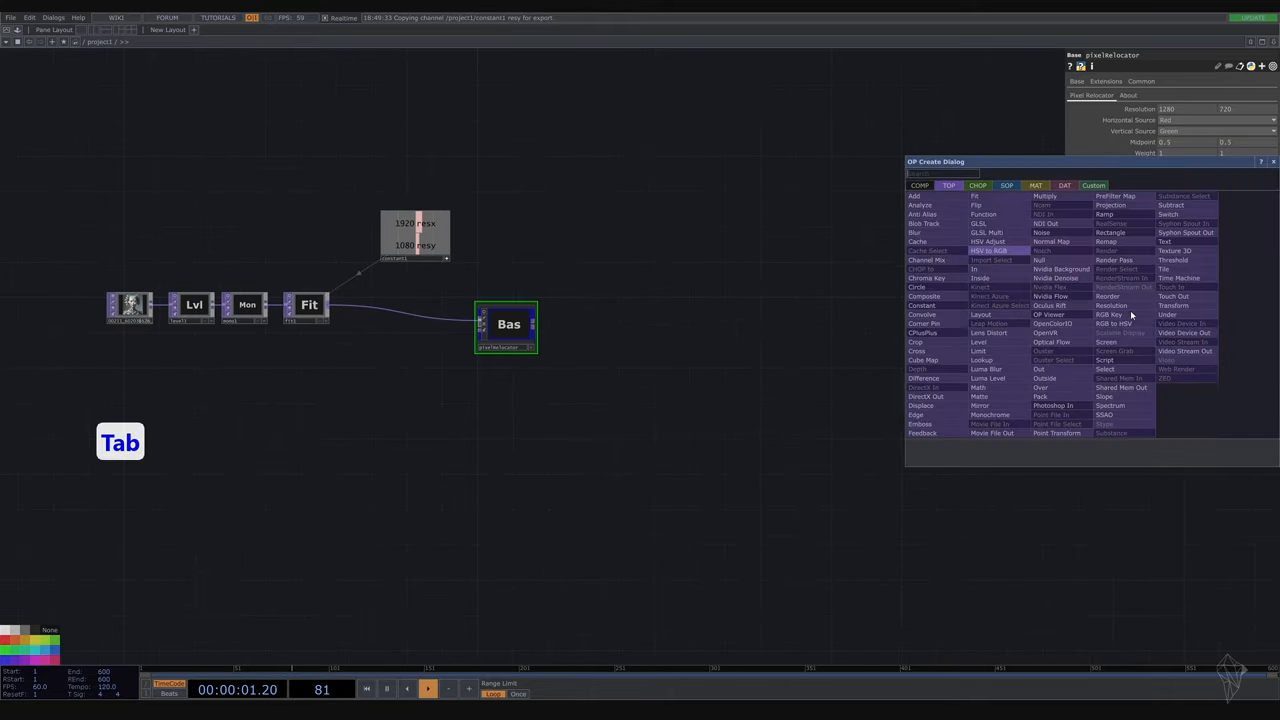
{"action": "type", "text": "o"}
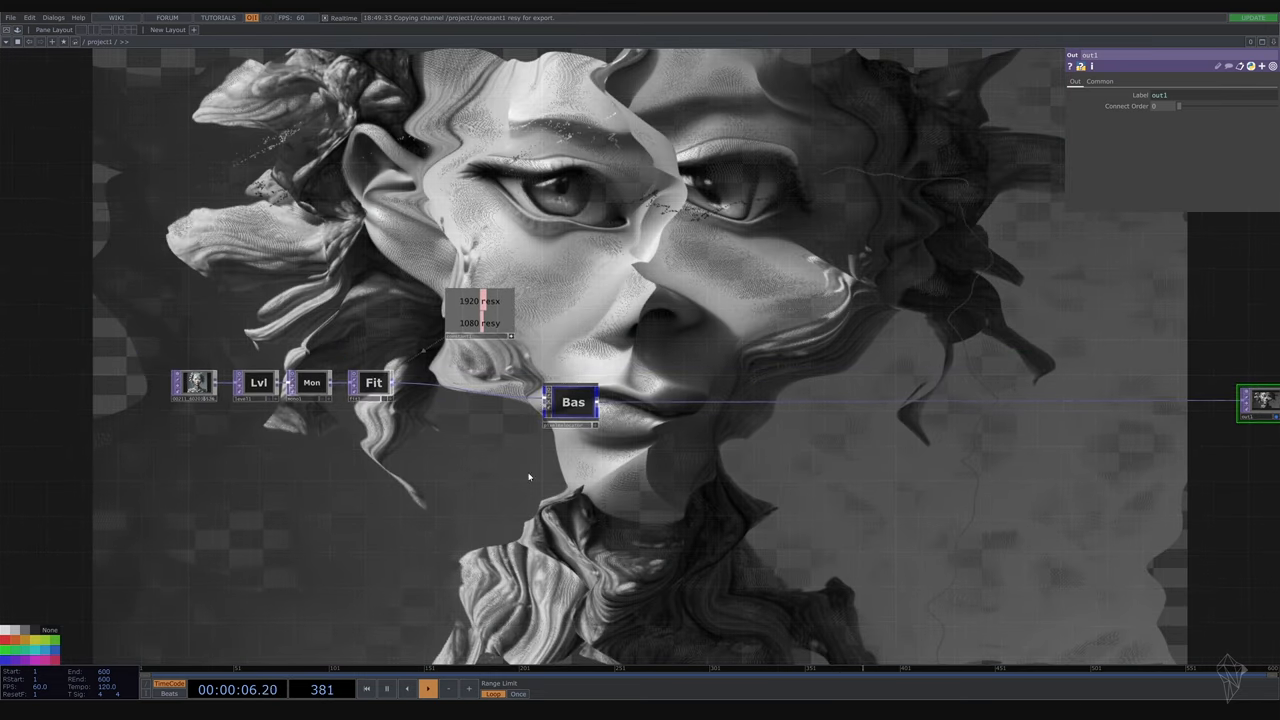
{"action": "left_click_drag", "start_coordinate": [573, 401], "coordinate": [630, 400]}
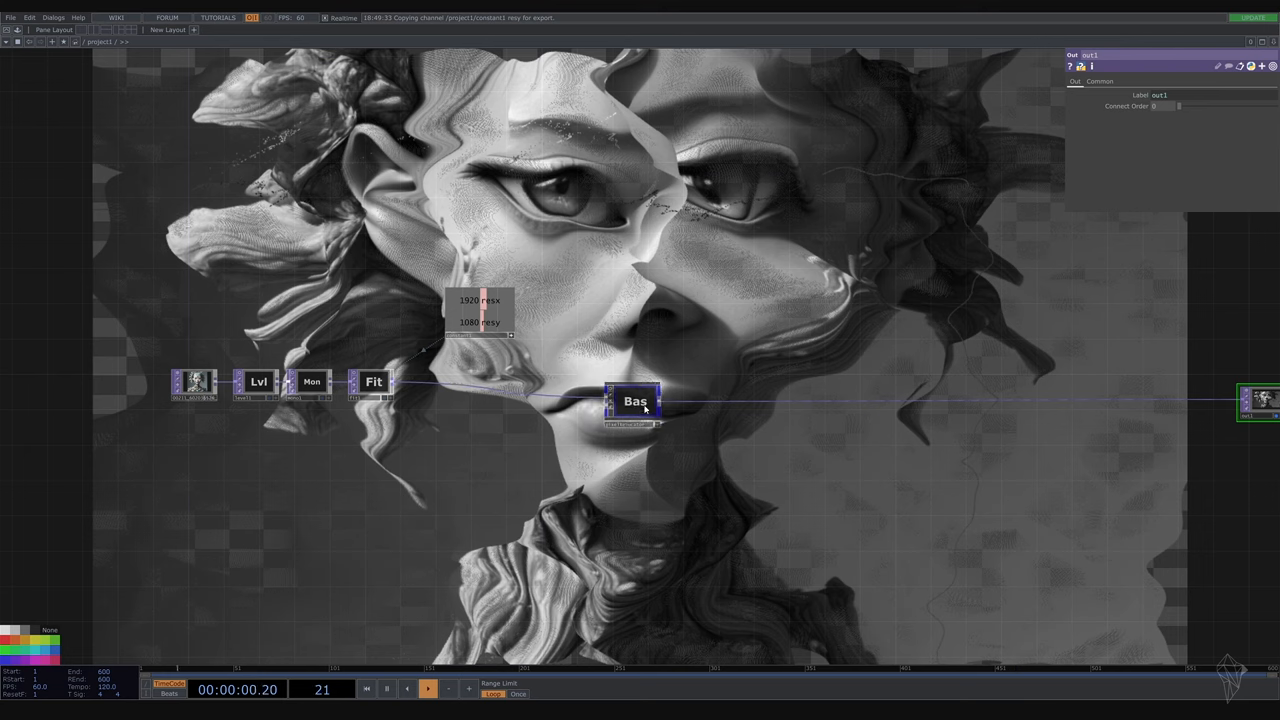
{"action": "left_click", "coordinate": [635, 401]}
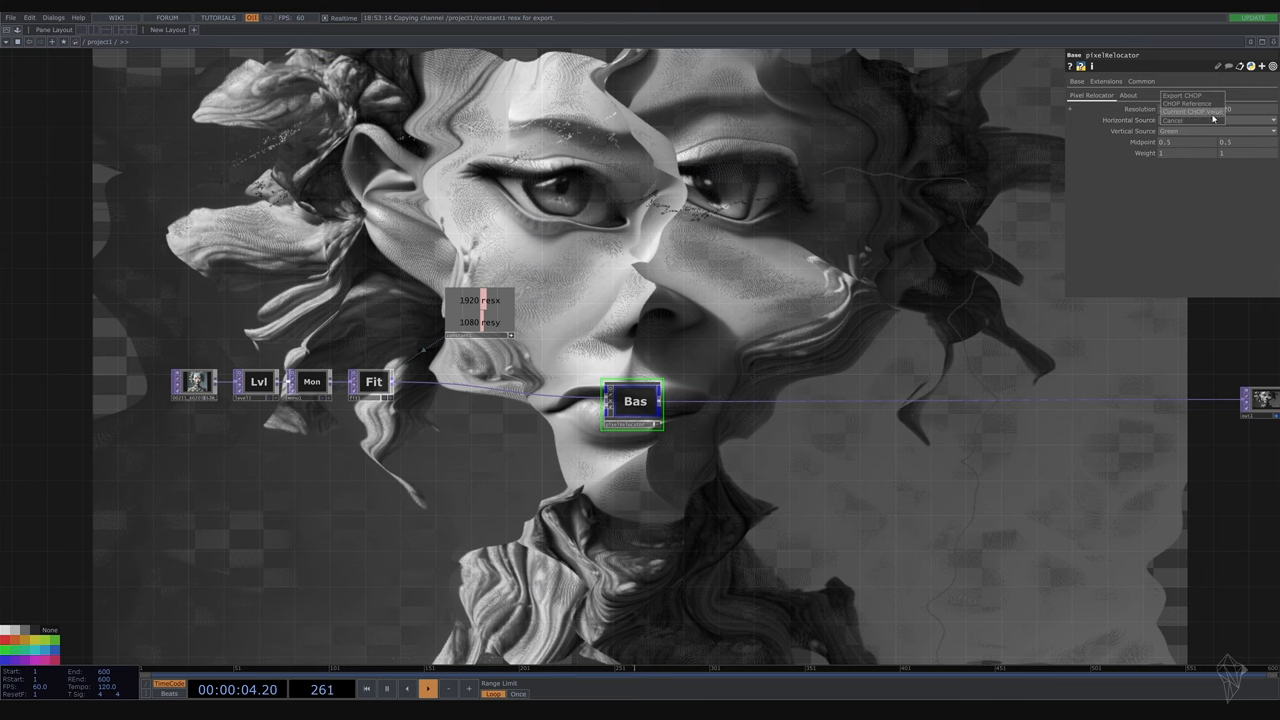
{"action": "left_click", "coordinate": [1185, 112]}
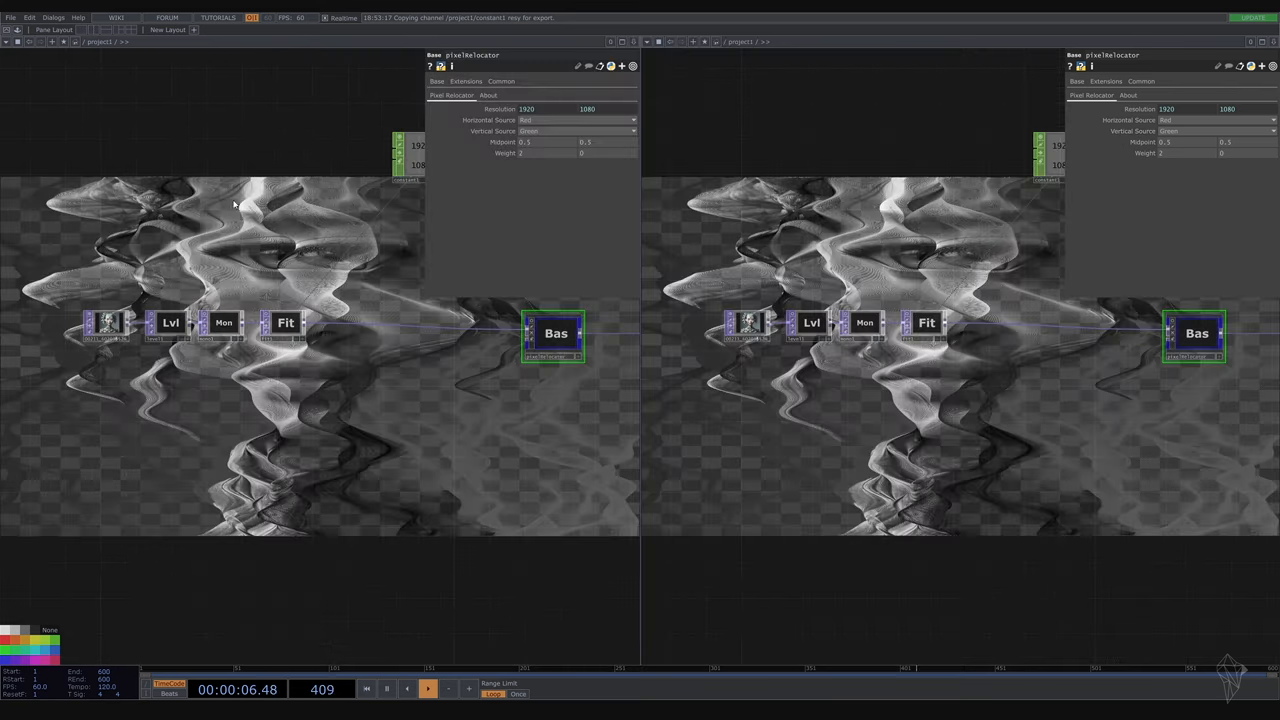
Set pixelRelocator resolution to 1920 by 1080 and weight to 2 and 0
{"action": "left_click", "coordinate": [635, 41]}
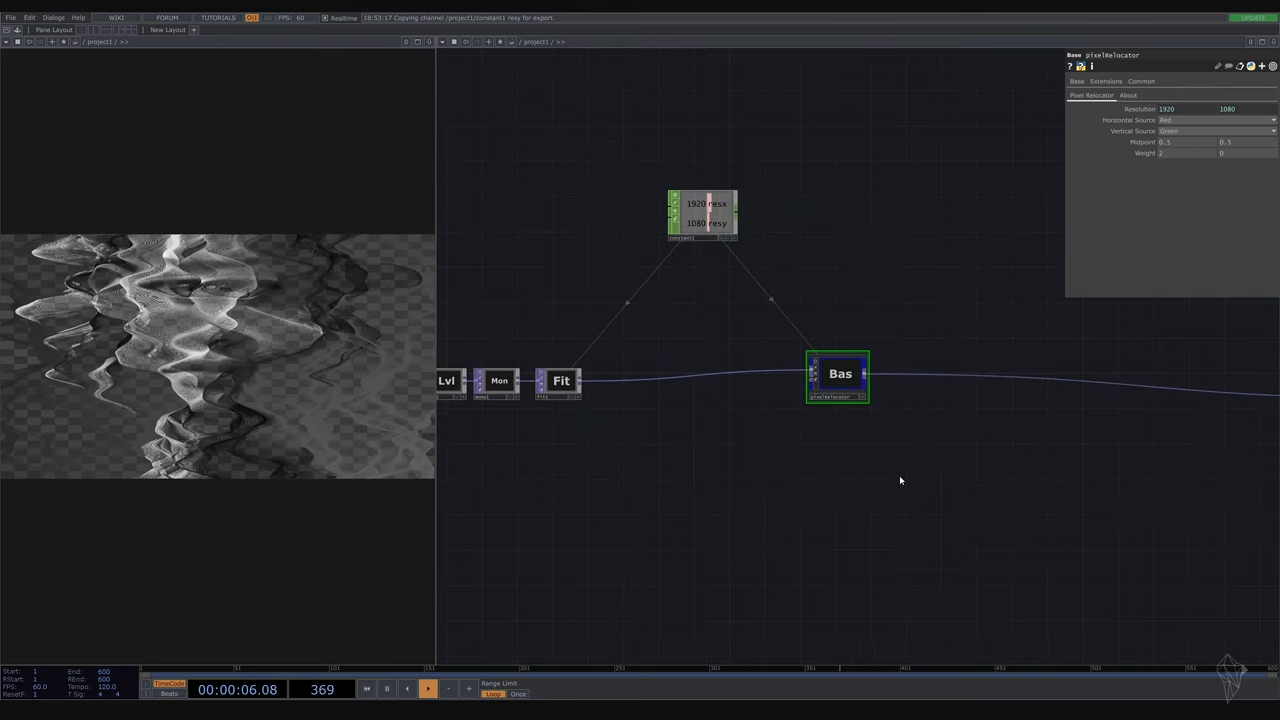
Add noise1 with resolution from constant1's resx/resy and 32-bit float mono format
{"action": "key", "text": "Tab"}
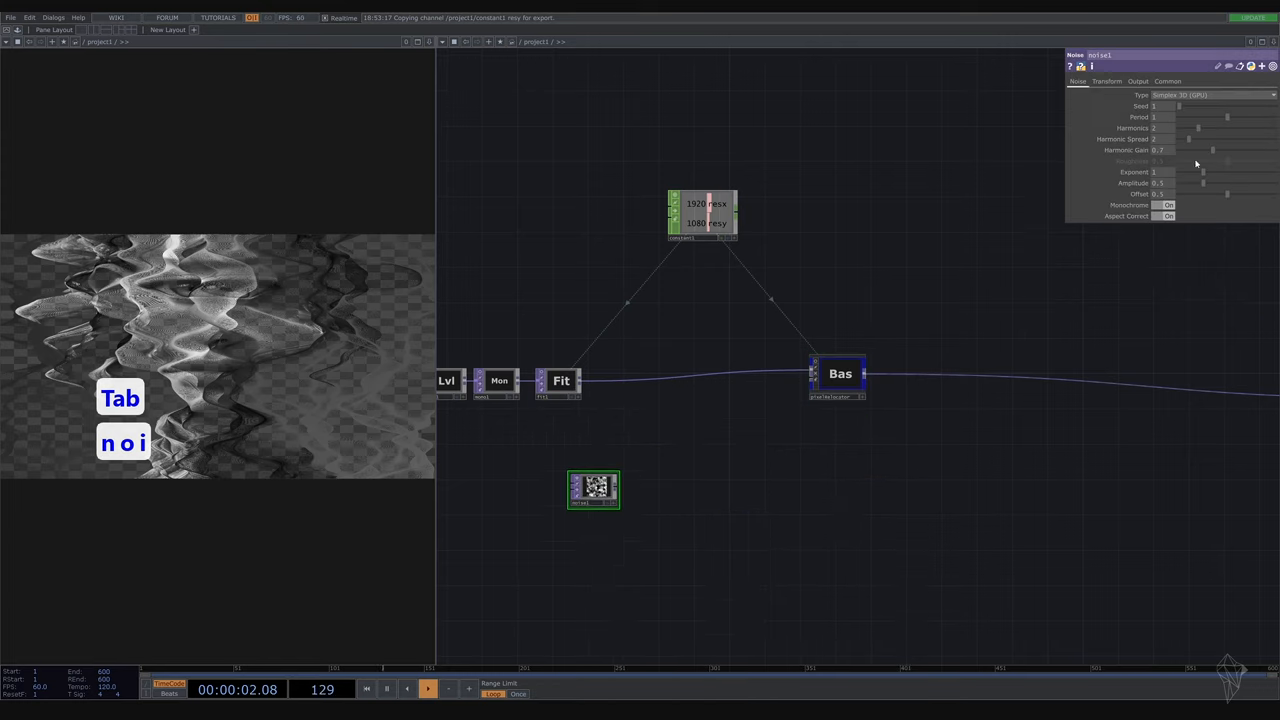
{"action": "left_click", "coordinate": [1167, 81]}
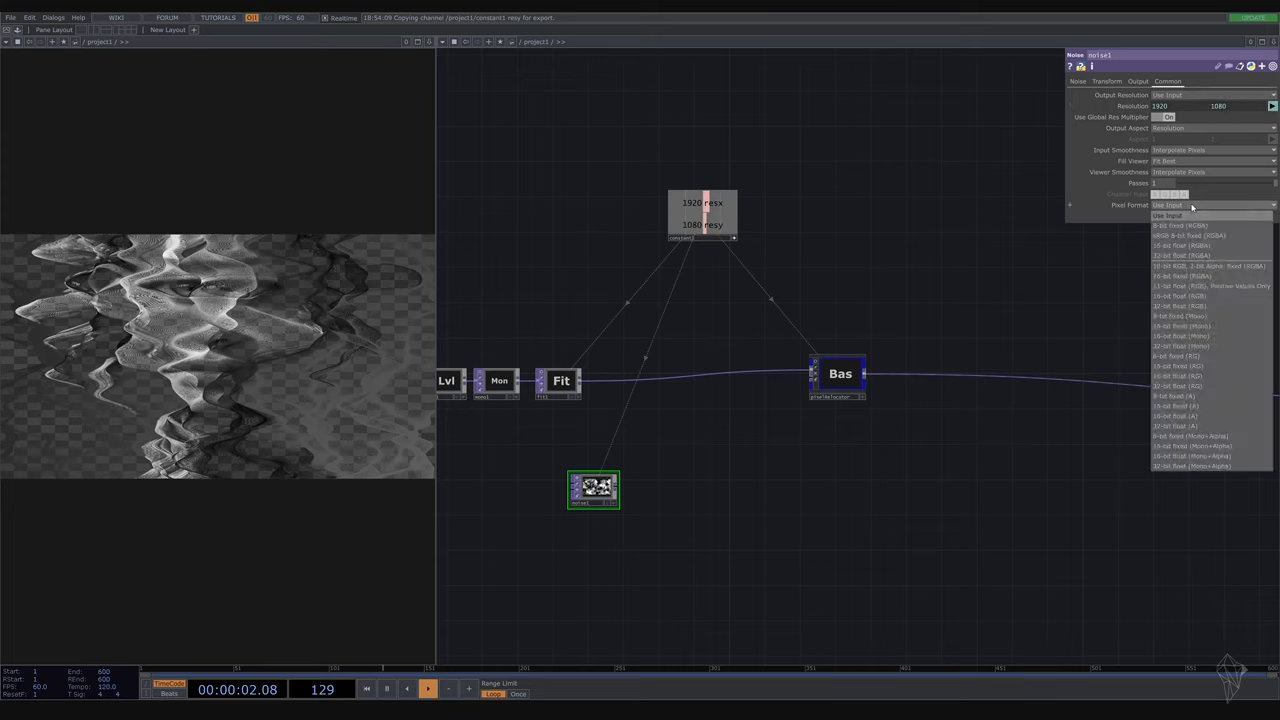
{"action": "mouse_move", "coordinate": [1203, 346]}
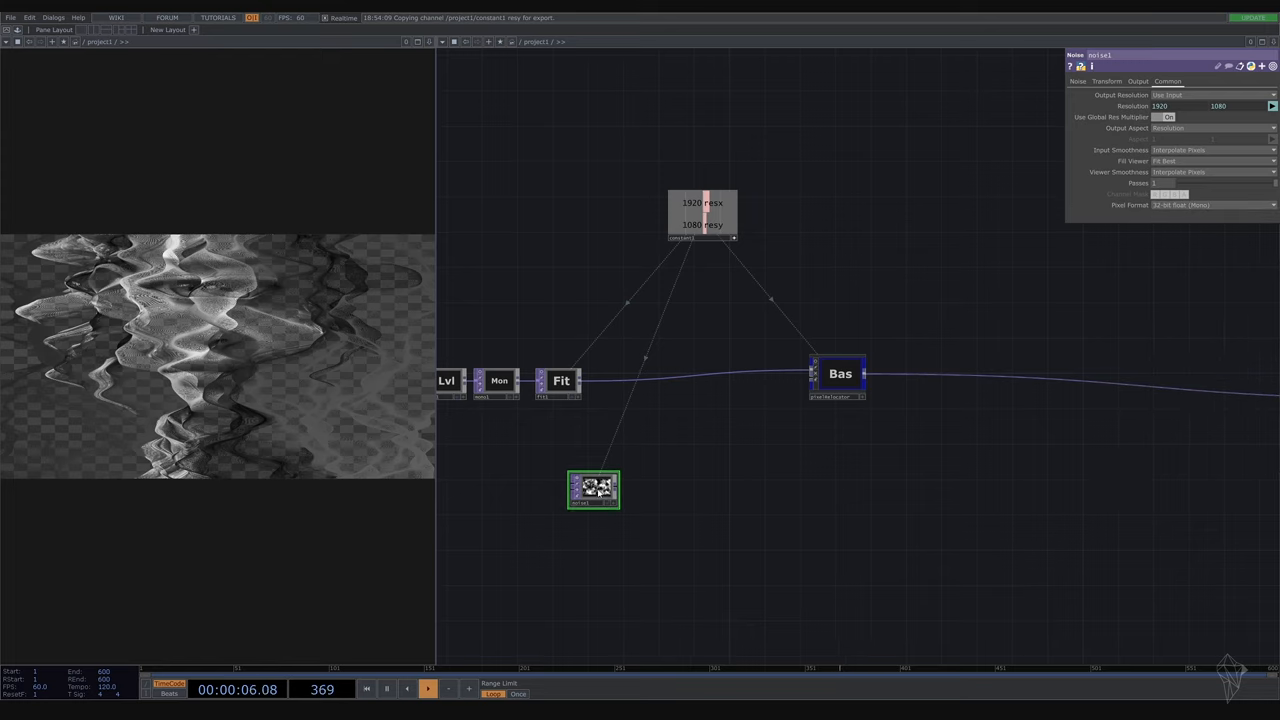
Enter absTime.seconds*0.2 as noise1's translate z expression
{"action": "left_click", "coordinate": [1106, 81]}
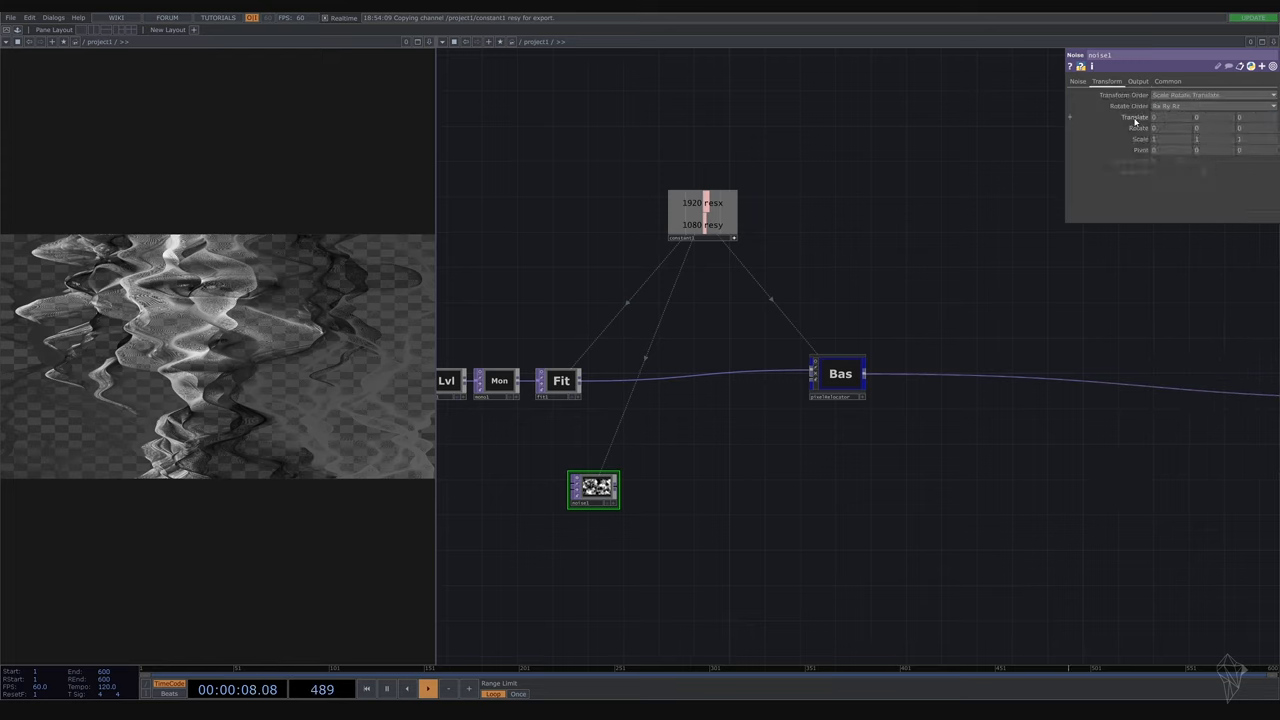
{"action": "left_click", "coordinate": [1070, 117]}
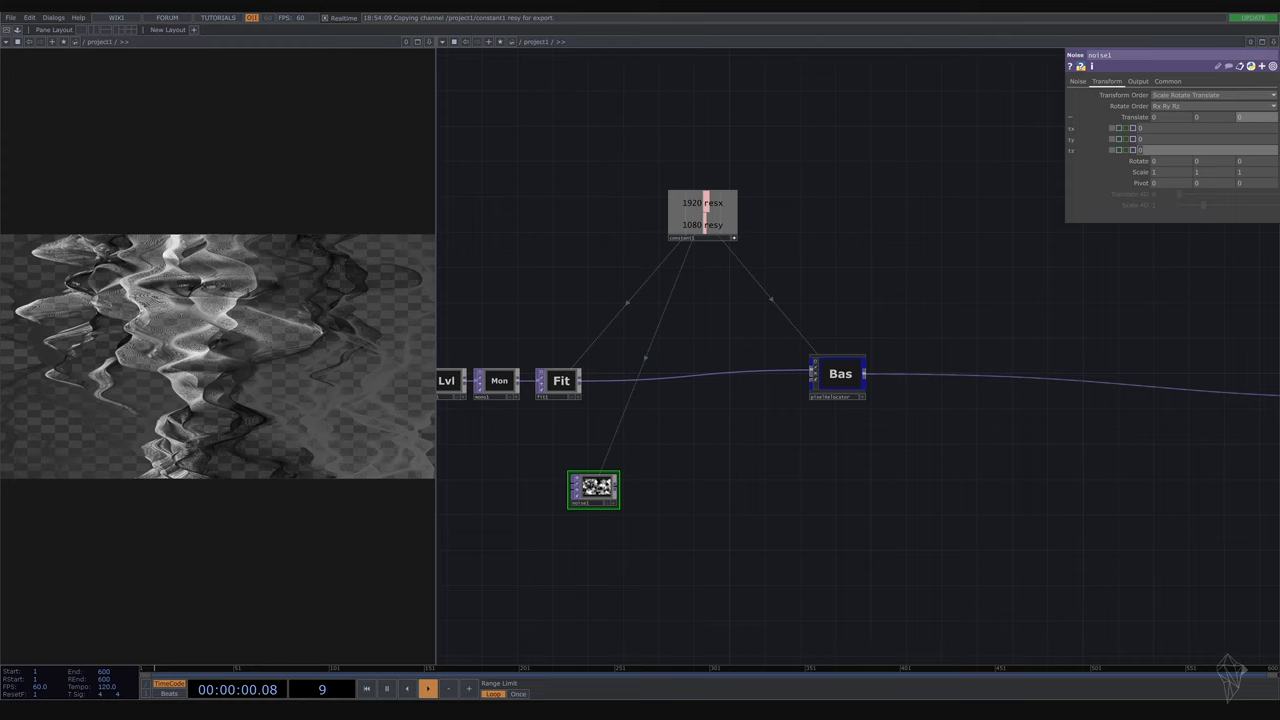
{"action": "type", "text": "absTime.seconds*0.2"}
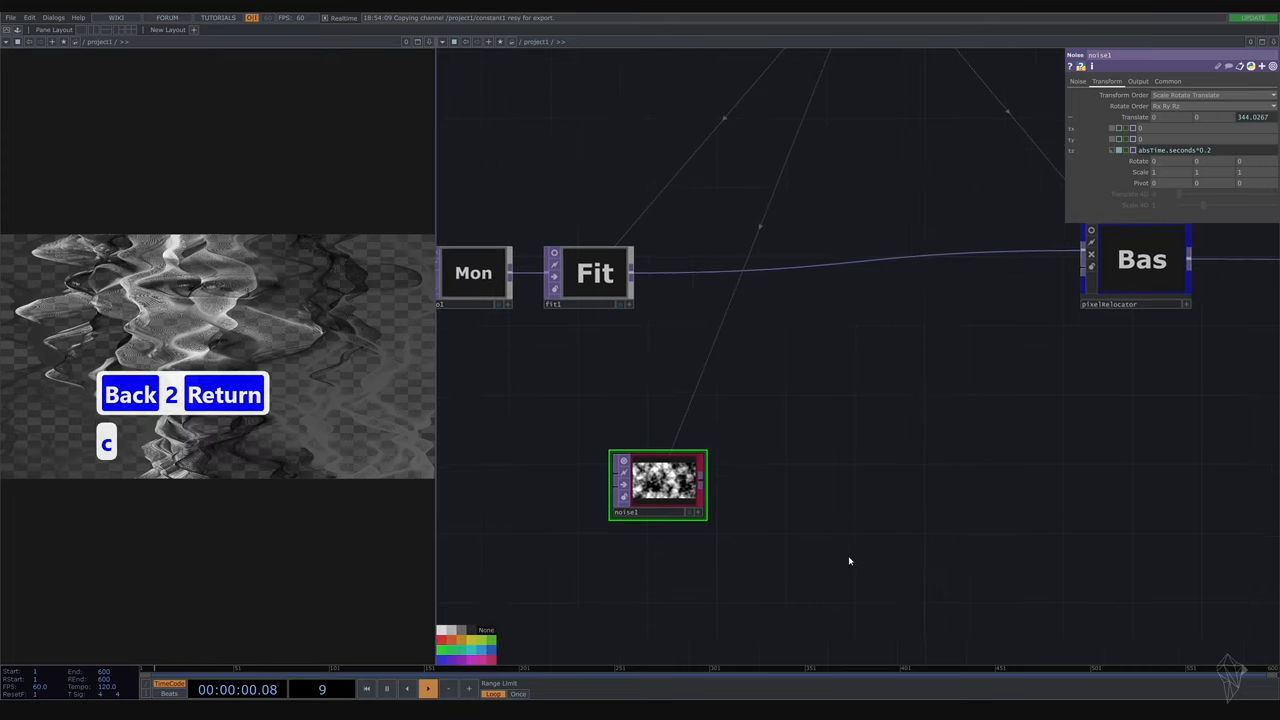
{"action": "left_click", "coordinate": [428, 688]}
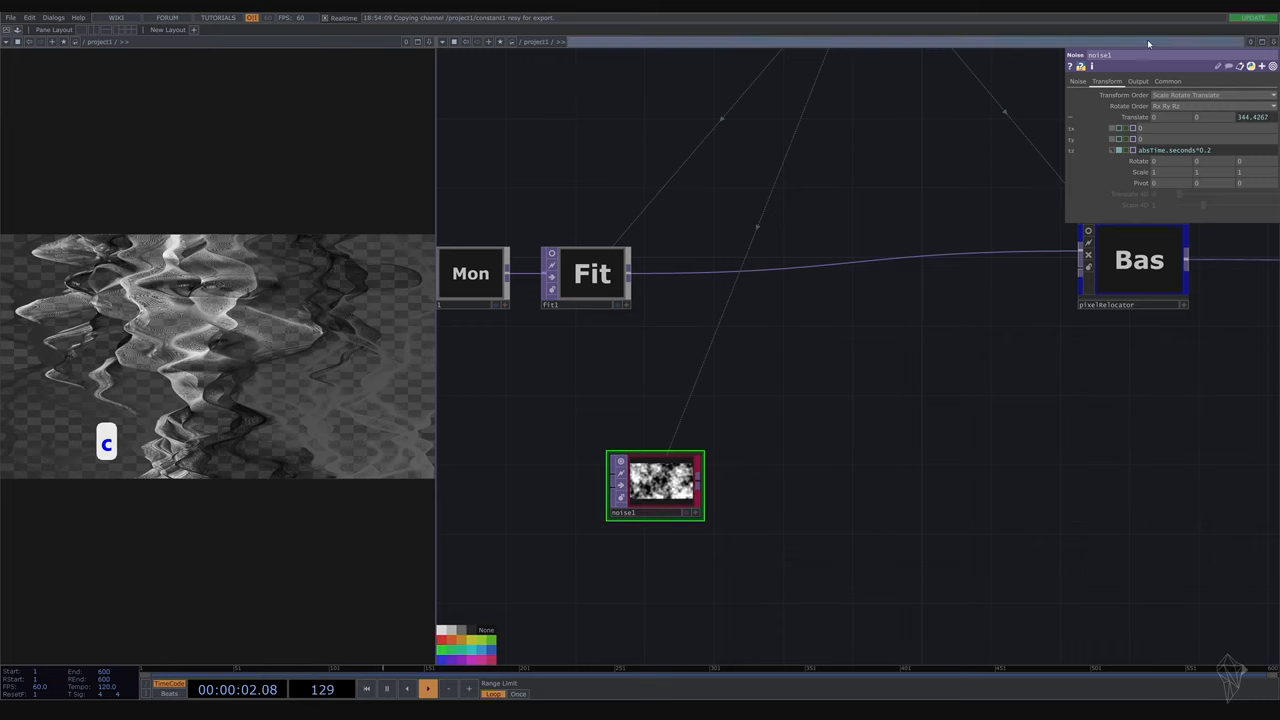
{"action": "left_click", "coordinate": [1106, 81]}
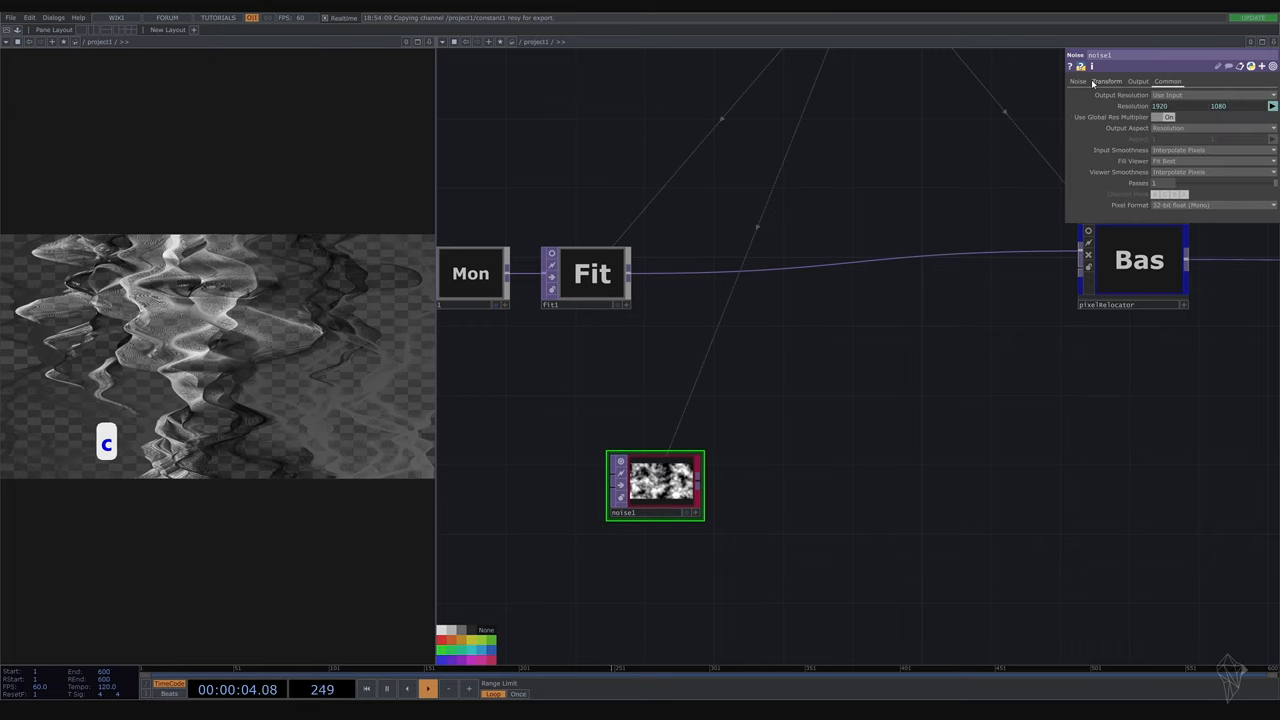
{"action": "left_click", "coordinate": [1078, 81]}
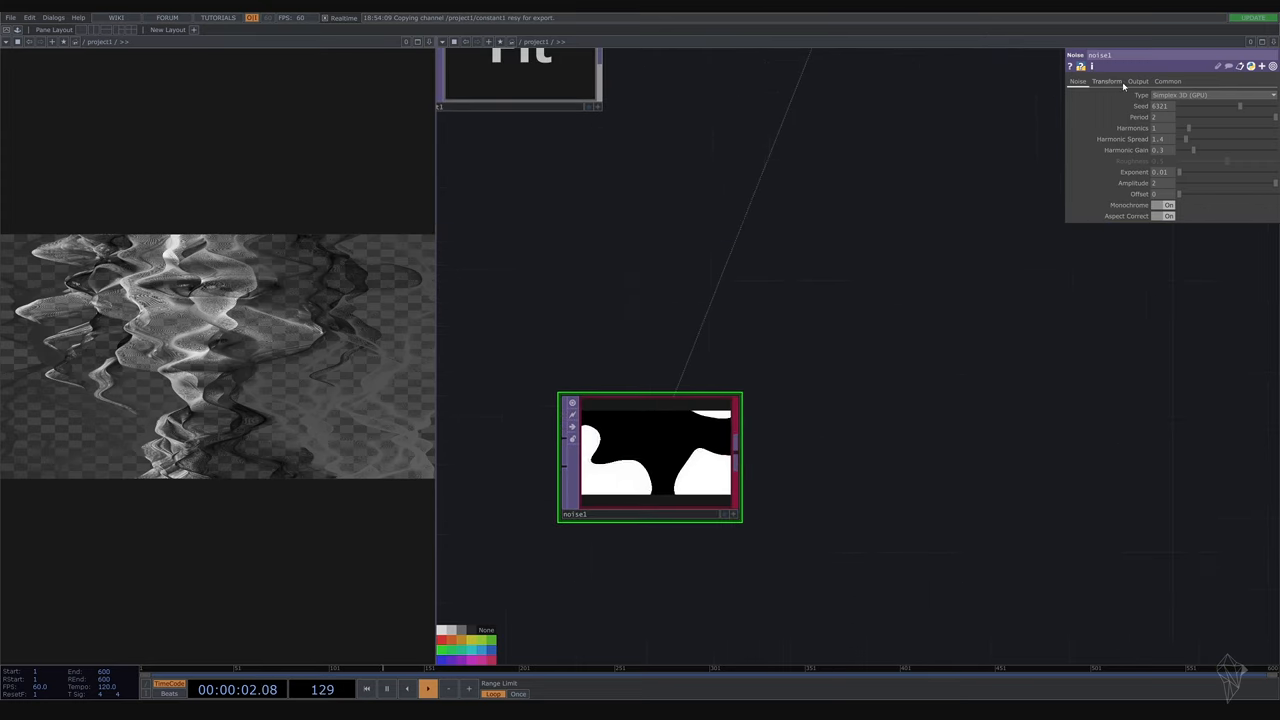
Give noise1 seed 6321, period 2, harmonics 1, exponent 0.01, amplitude 2, offset 2
{"action": "left_click", "coordinate": [1107, 81]}
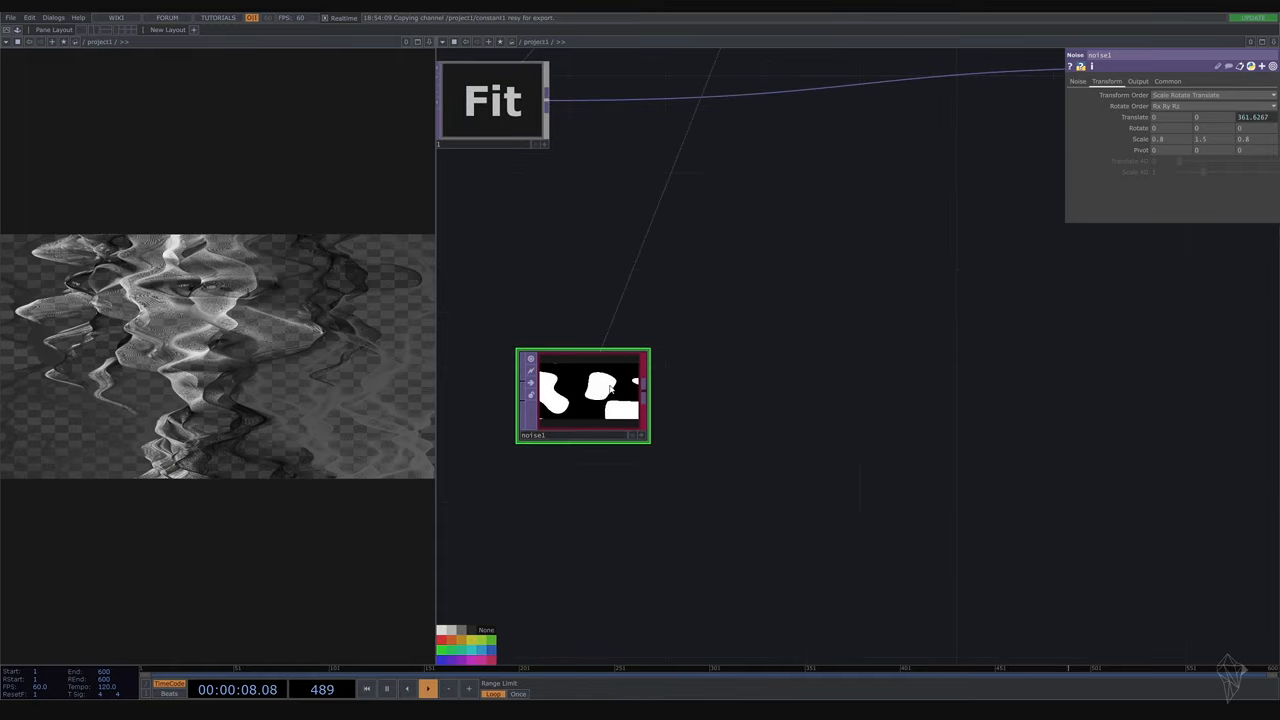
Copy the noise1 node, with its 0.8, 1.5, 0.8 scale, to the clipboard
{"action": "key", "text": "ctrl+c"}
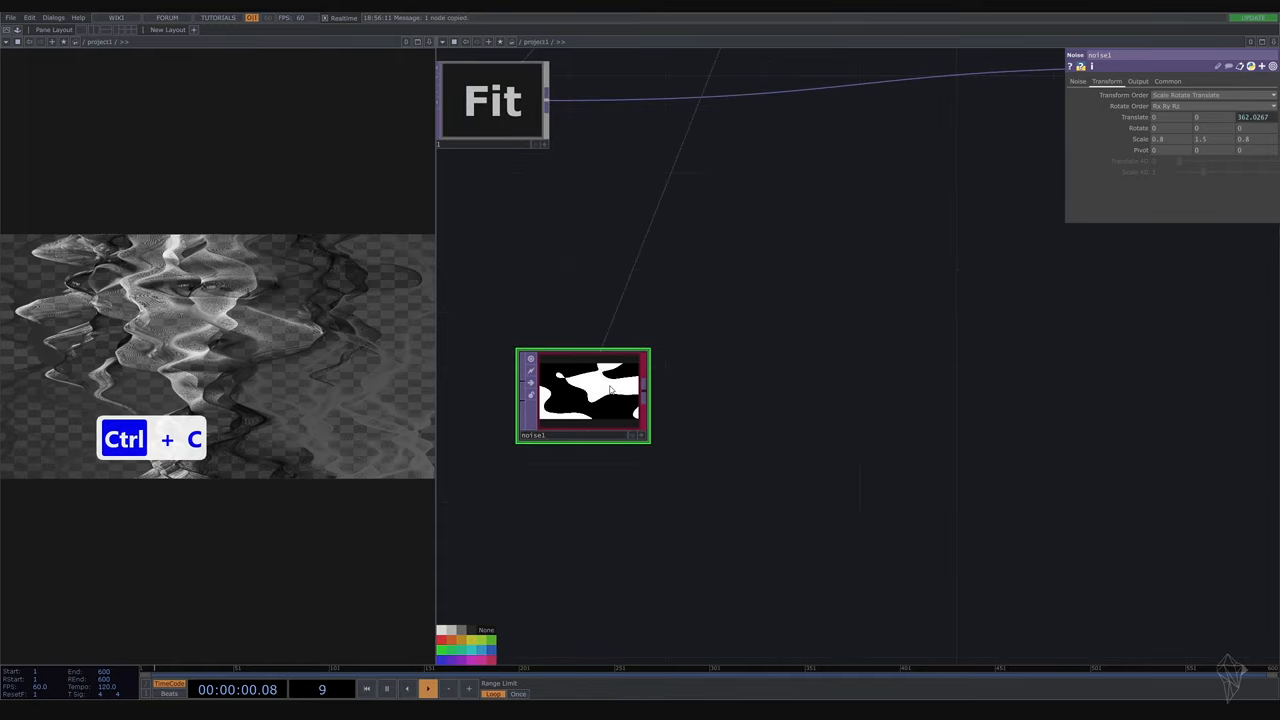
Paste noise2 fed by noise1: period 1.4, harmonics 2, exponent 0.65, amplitude 0.005, offset 0.5
{"action": "key", "text": "ctrl+v"}
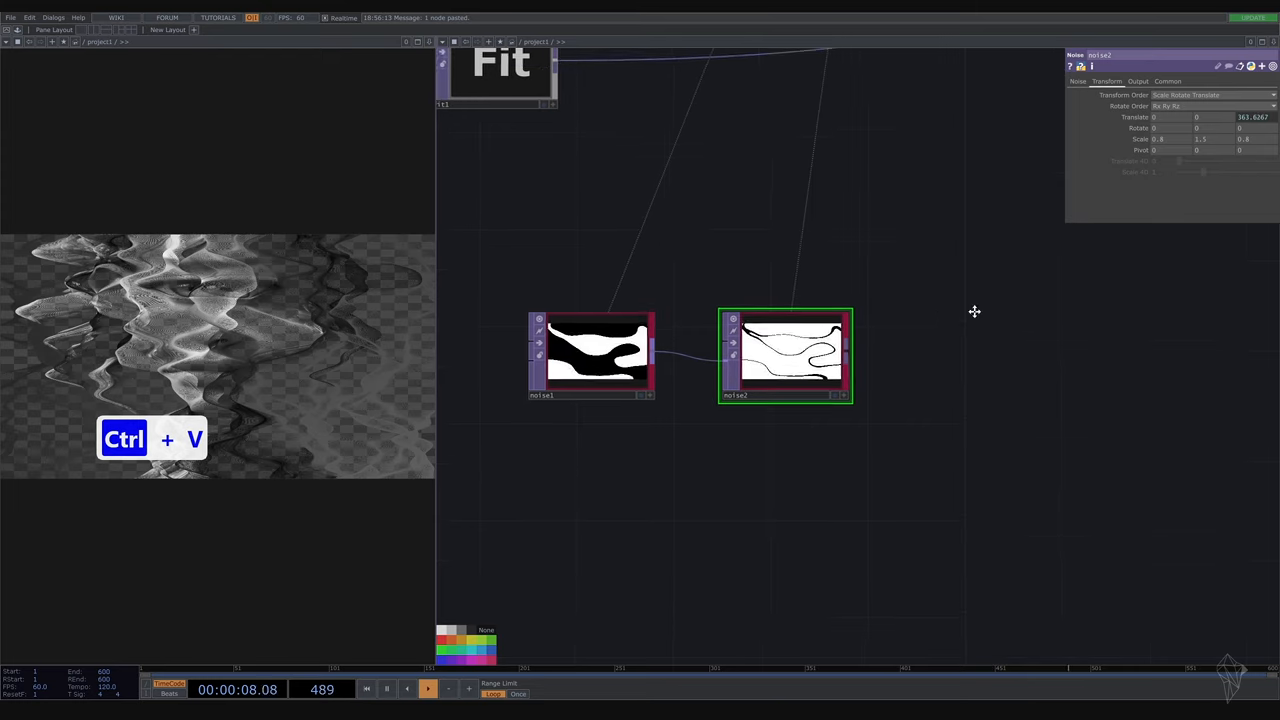
{"action": "left_click", "coordinate": [1078, 81]}
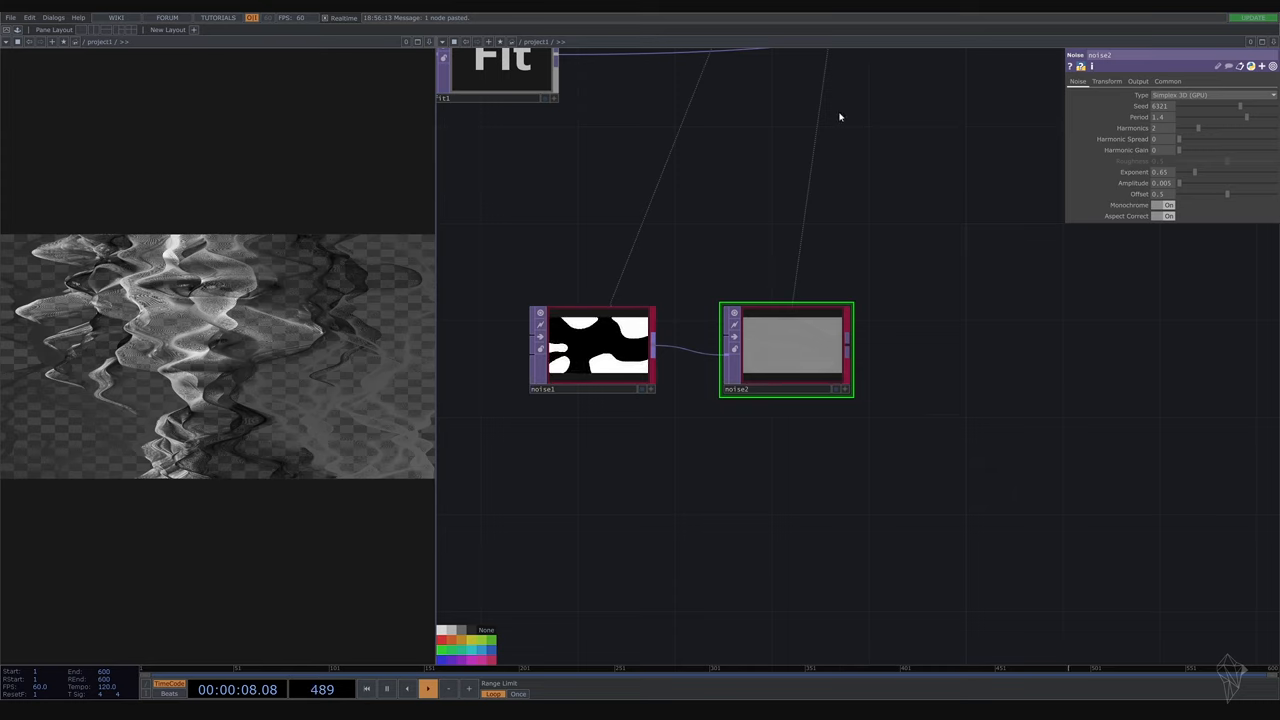
{"action": "left_click", "coordinate": [1106, 81]}
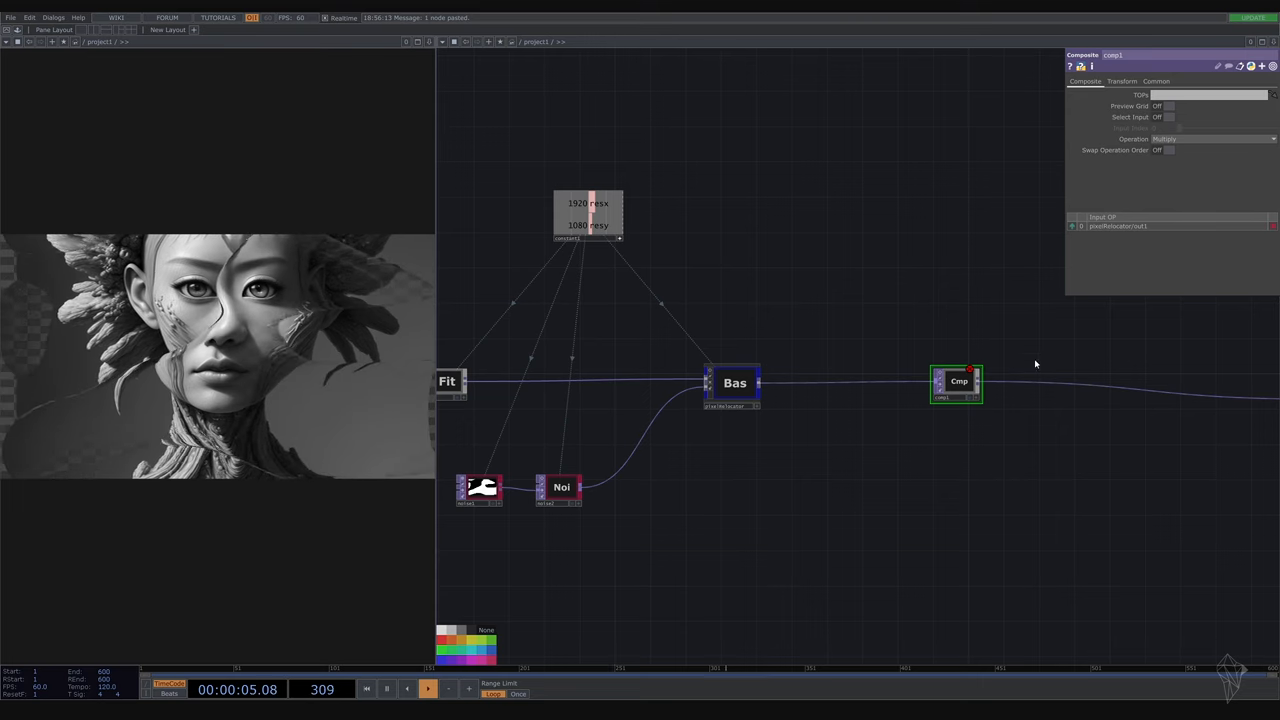
Feed noise2 into pixelRelocator and set the new composite's operation to Maximum
{"action": "left_click", "coordinate": [1215, 138]}
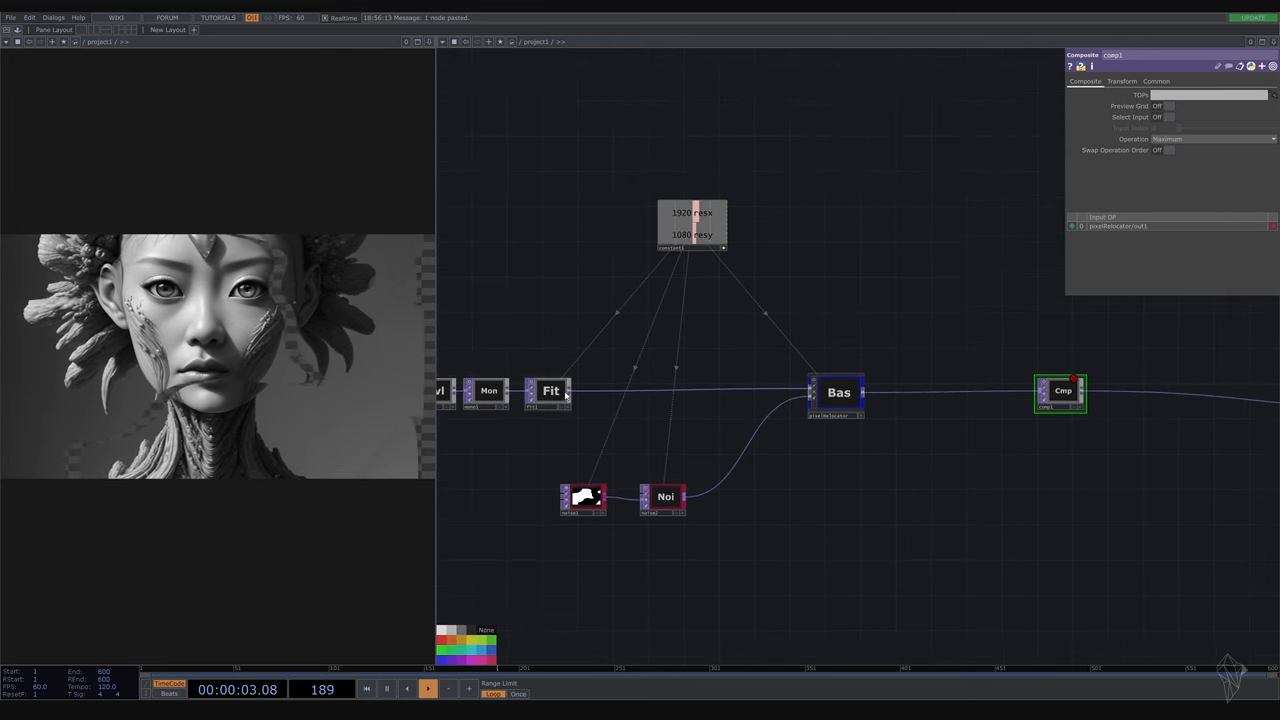
Chain feedback1, blur1 and level2 into comp1's second input, with feedback1 targeting comp1
{"action": "left_click", "coordinate": [428, 688]}
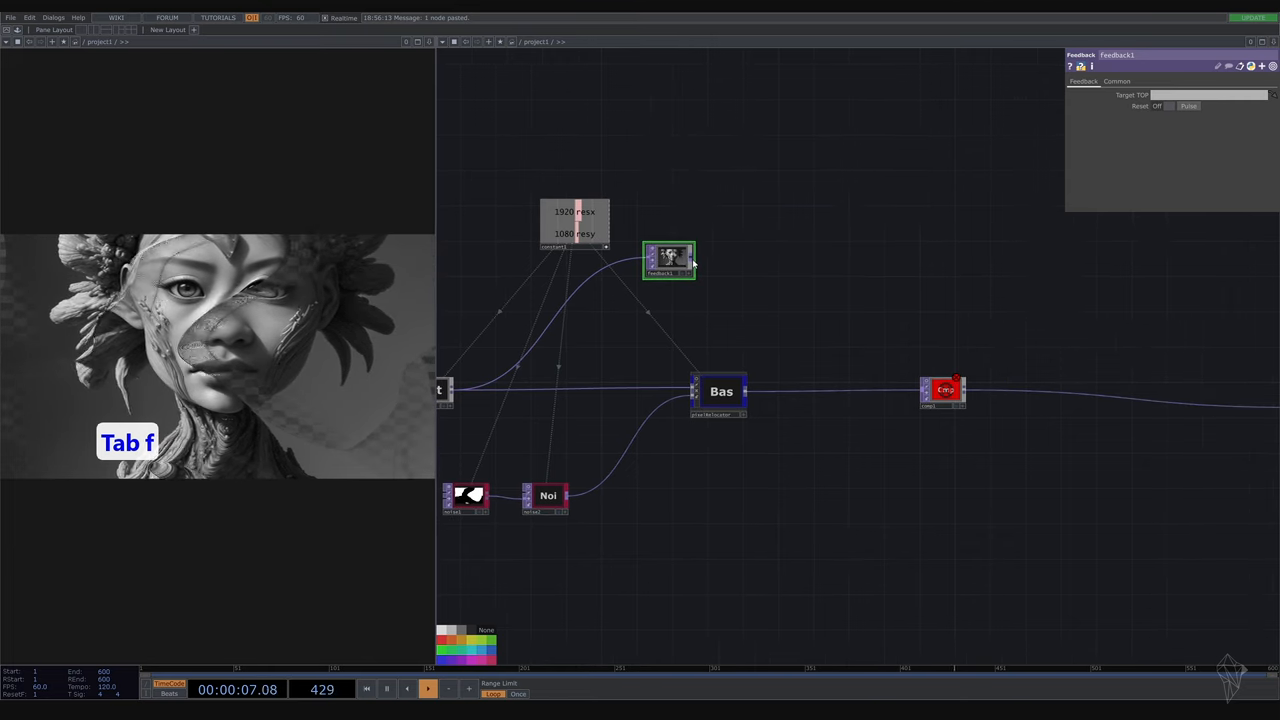
{"action": "key", "text": "Tab"}
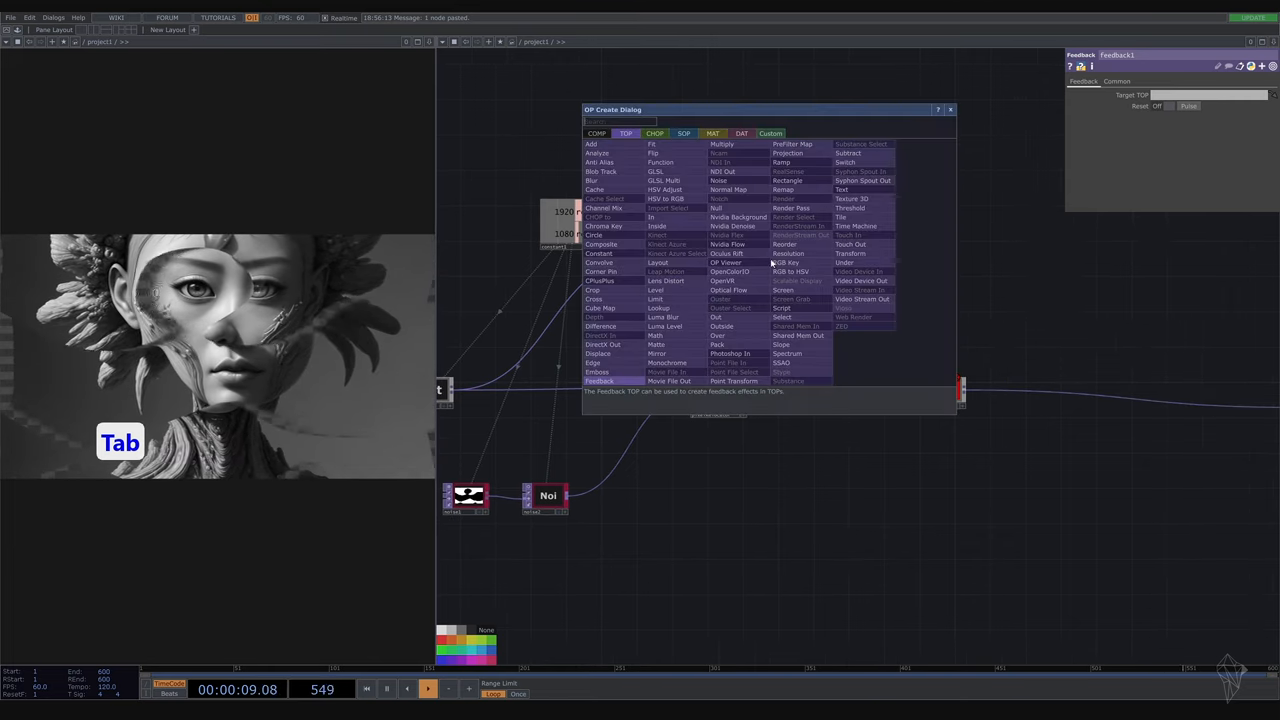
{"action": "type", "text": "blu"}
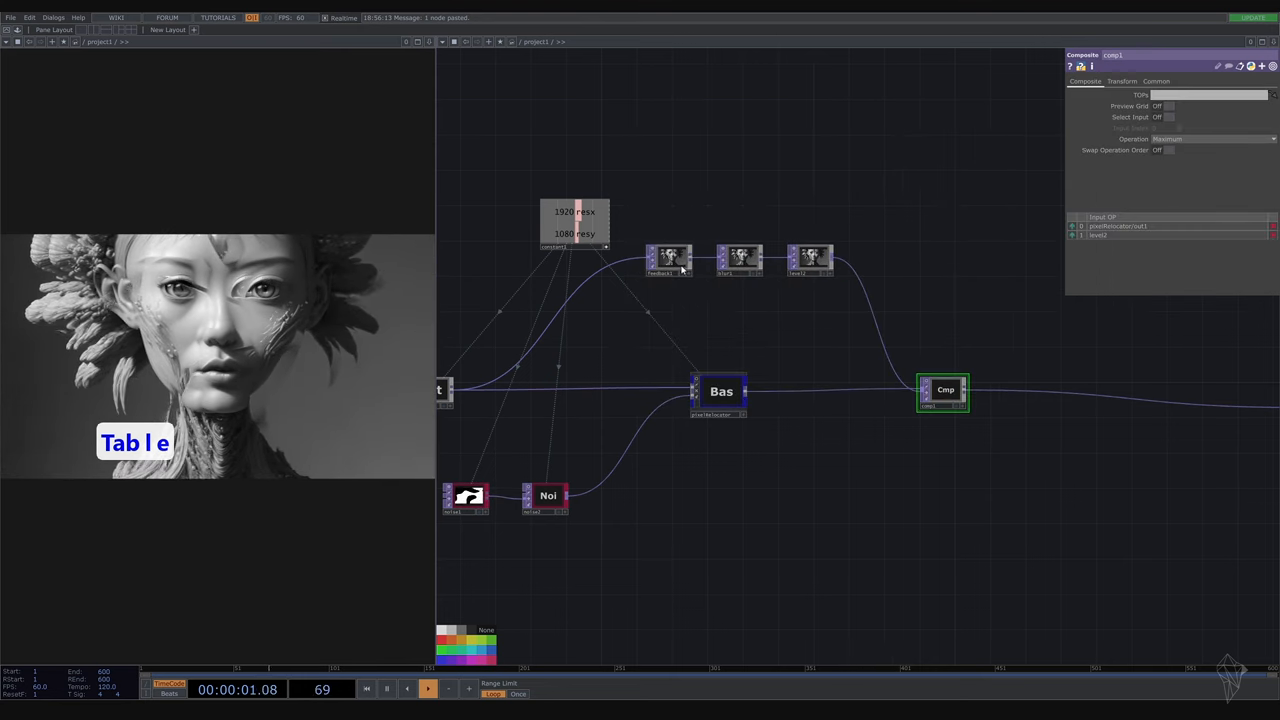
{"action": "left_click", "coordinate": [668, 260]}
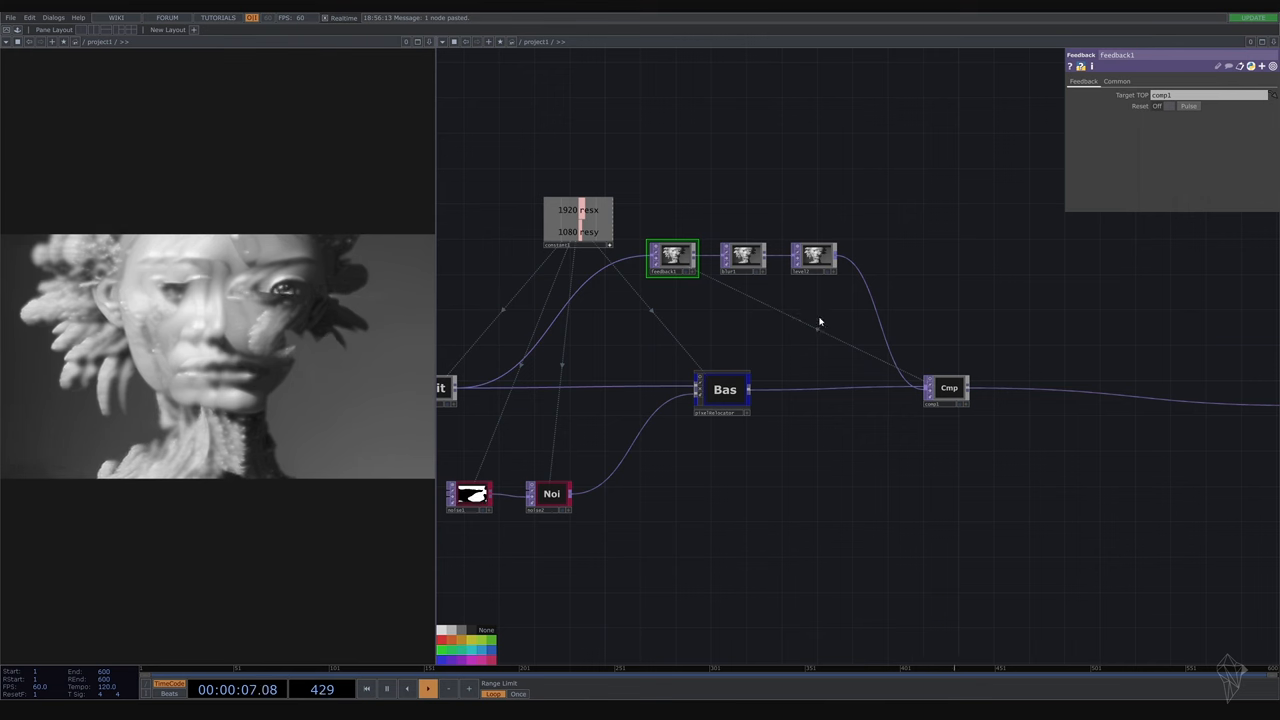
Add a Keyboard In CHOP listening to key 1 and copy its k1 channel for export
{"action": "key", "text": "Tab"}
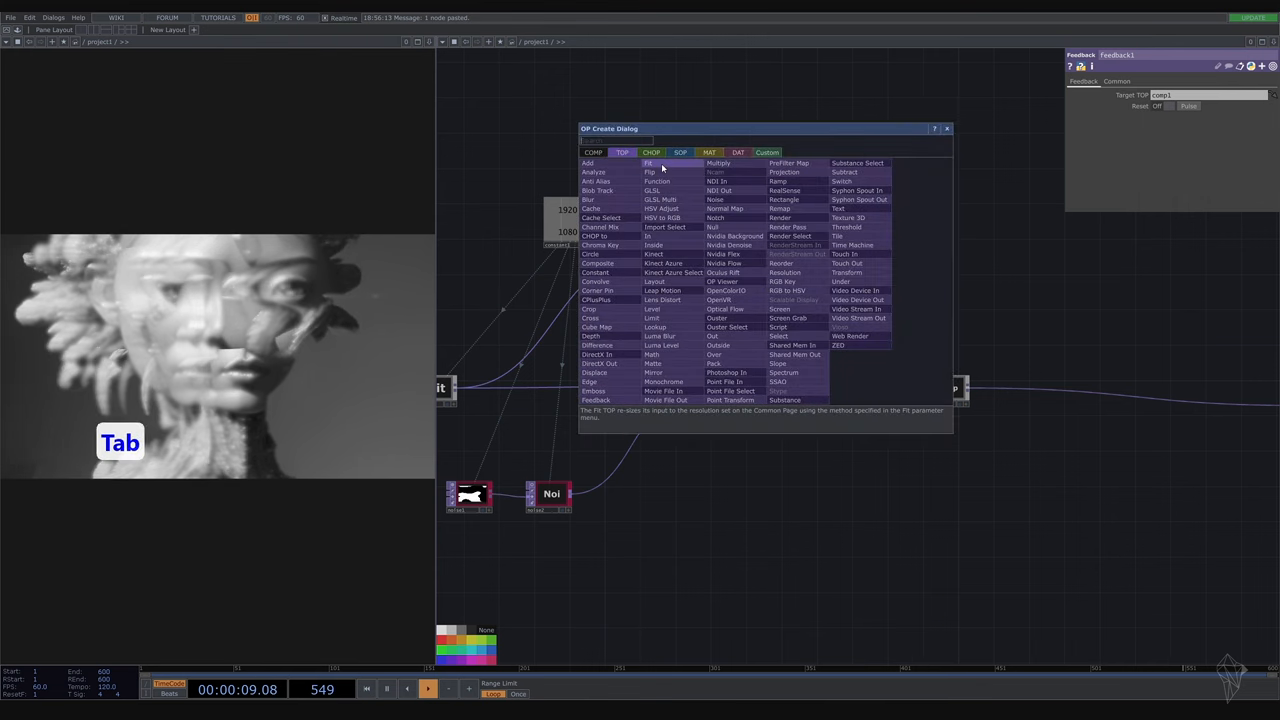
{"action": "left_click", "coordinate": [651, 152]}
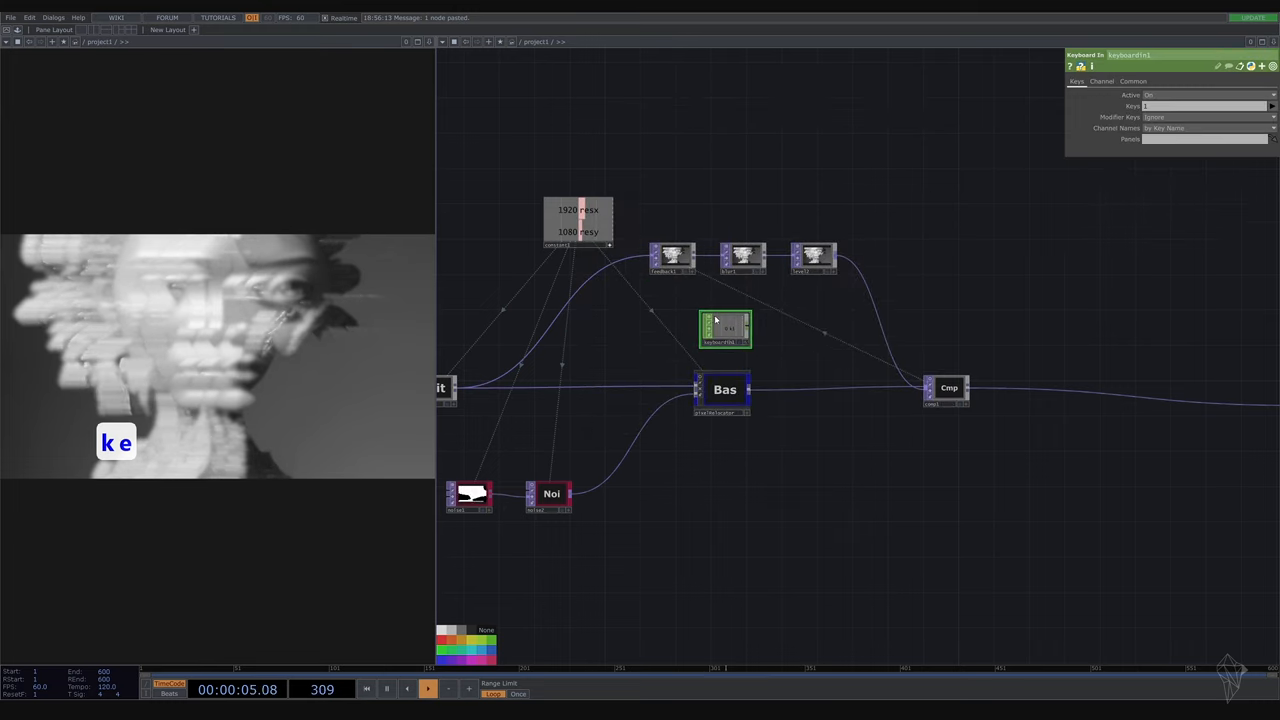
{"action": "left_click", "coordinate": [672, 257]}
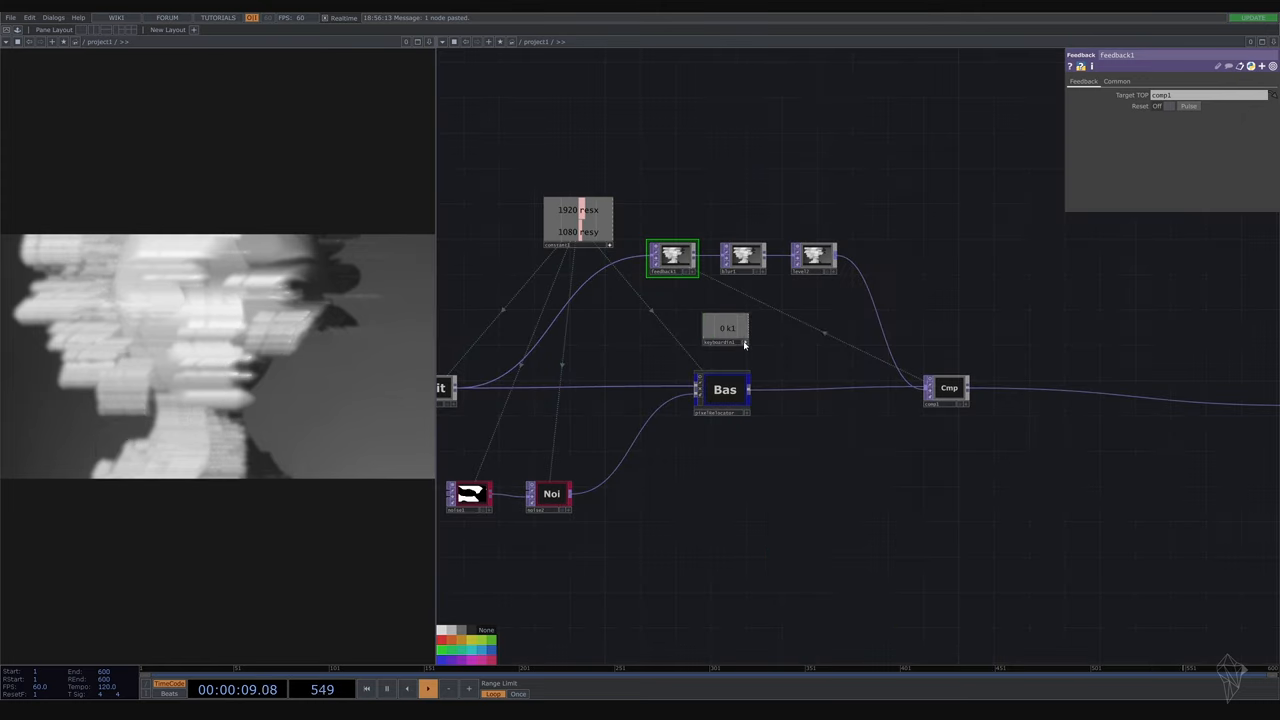
{"action": "left_click", "coordinate": [1189, 106]}
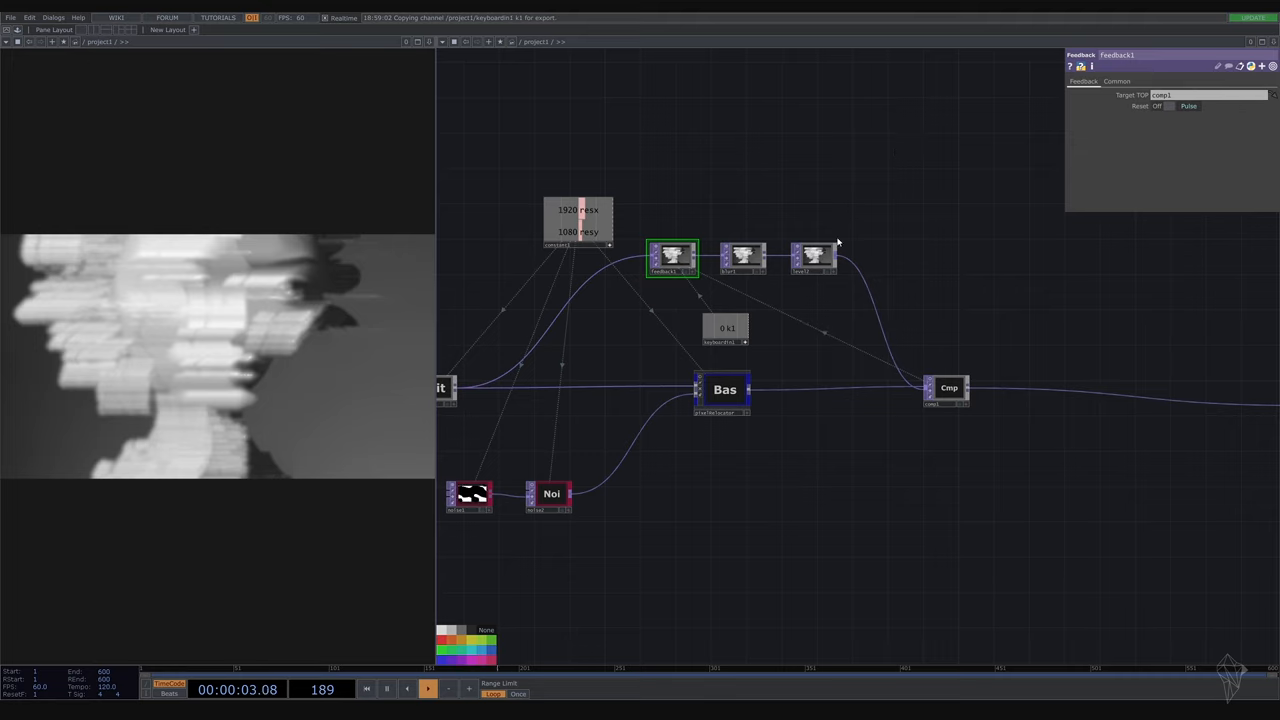
{"action": "left_click", "coordinate": [814, 257]}
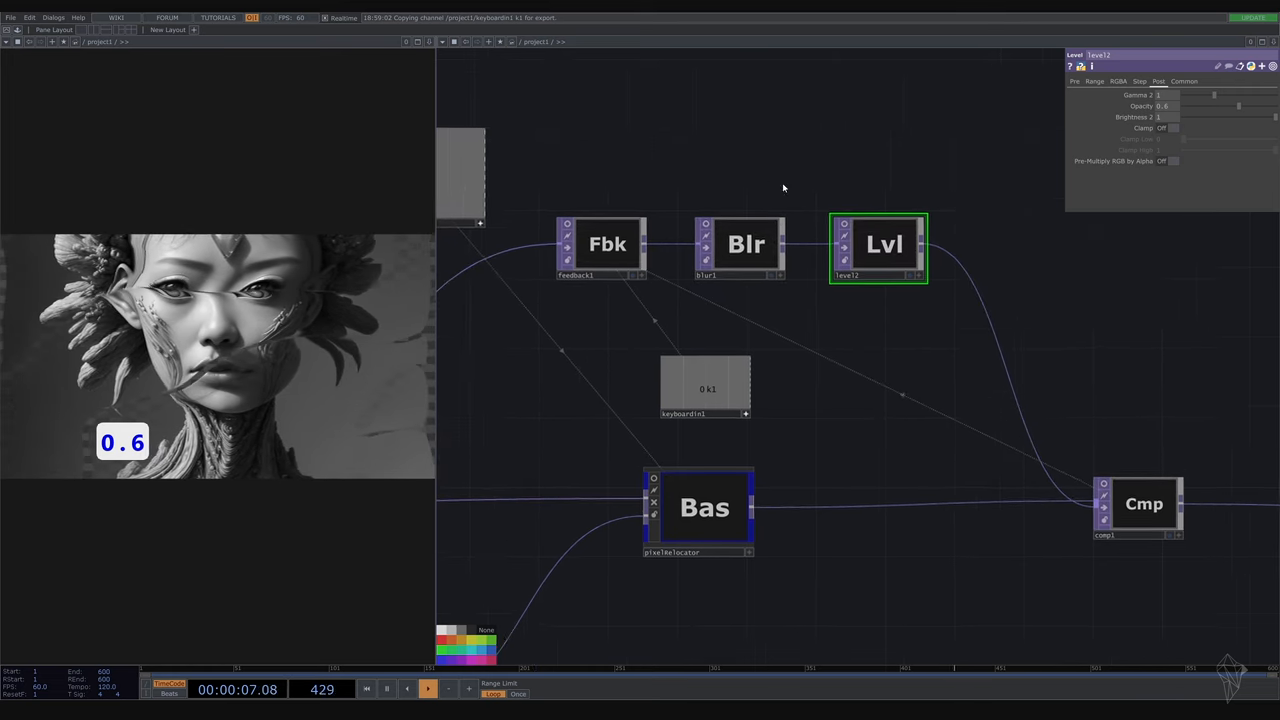
Set level2 opacity to 0.6 and blur1 to pre-shrink 2, filter size 20
{"action": "left_click", "coordinate": [745, 245]}
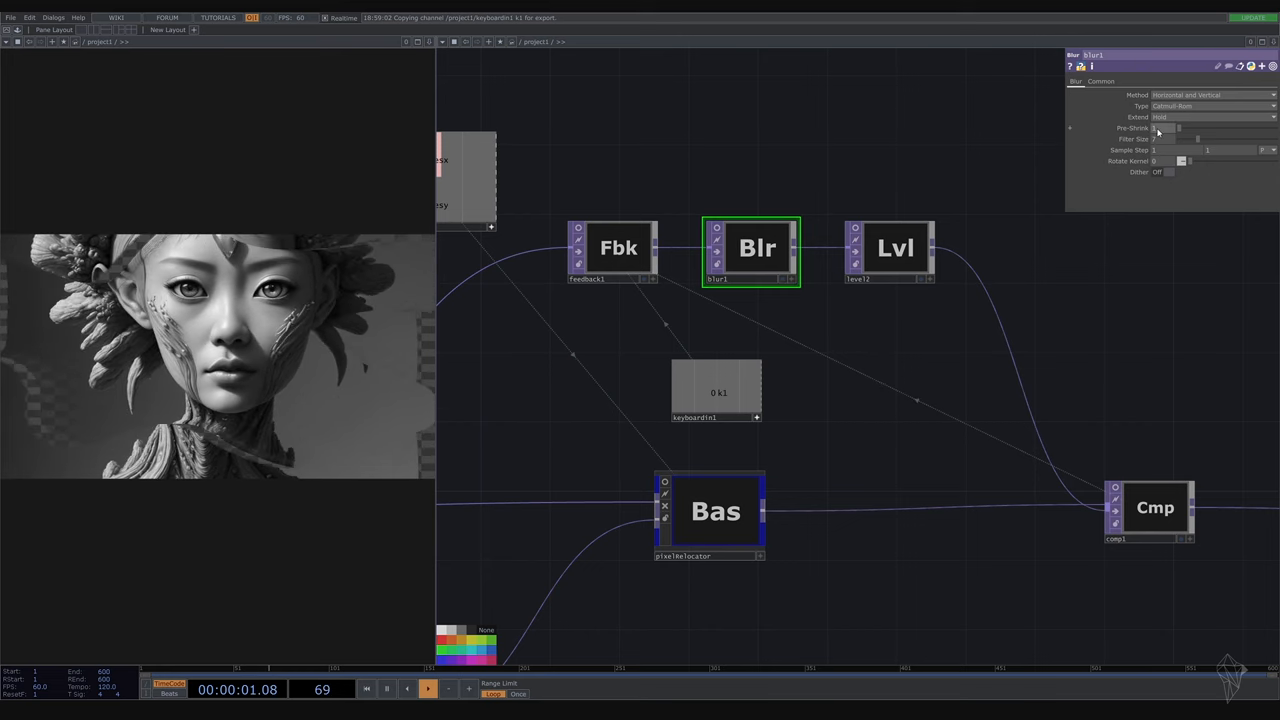
{"action": "left_click", "coordinate": [427, 688]}
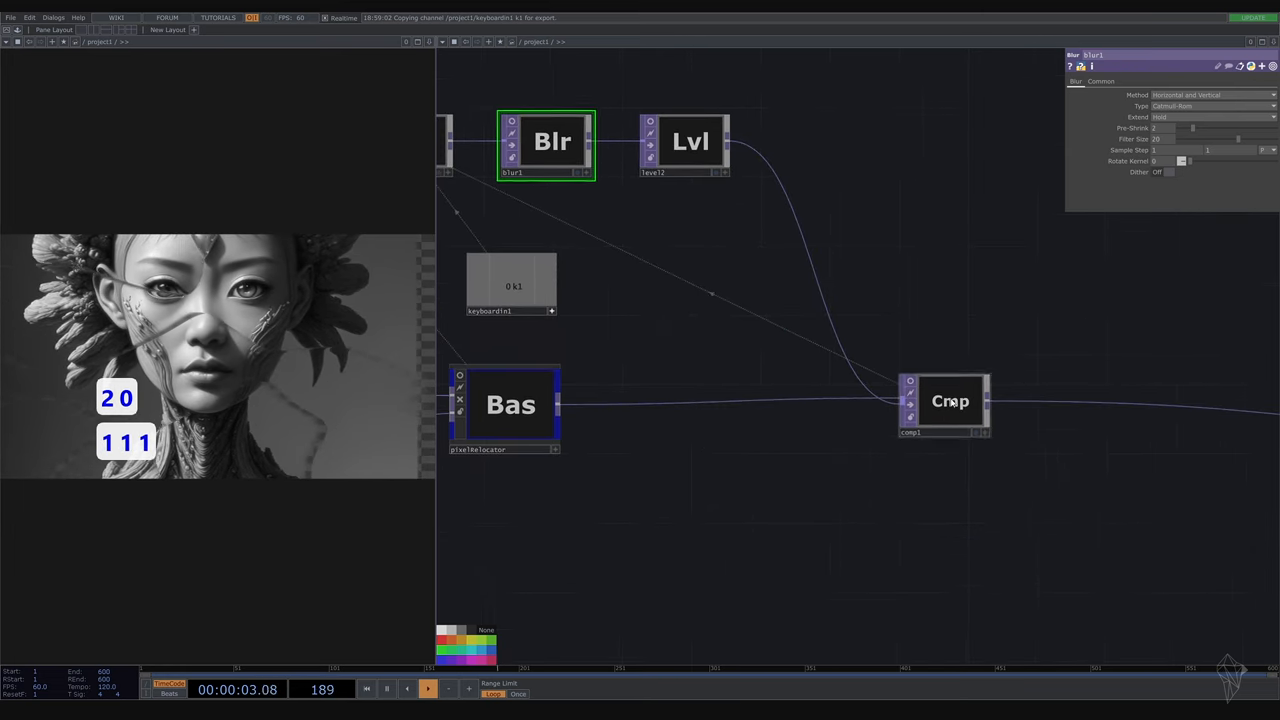
{"action": "left_click", "coordinate": [950, 400]}
{"action": "type", "text": "o"}
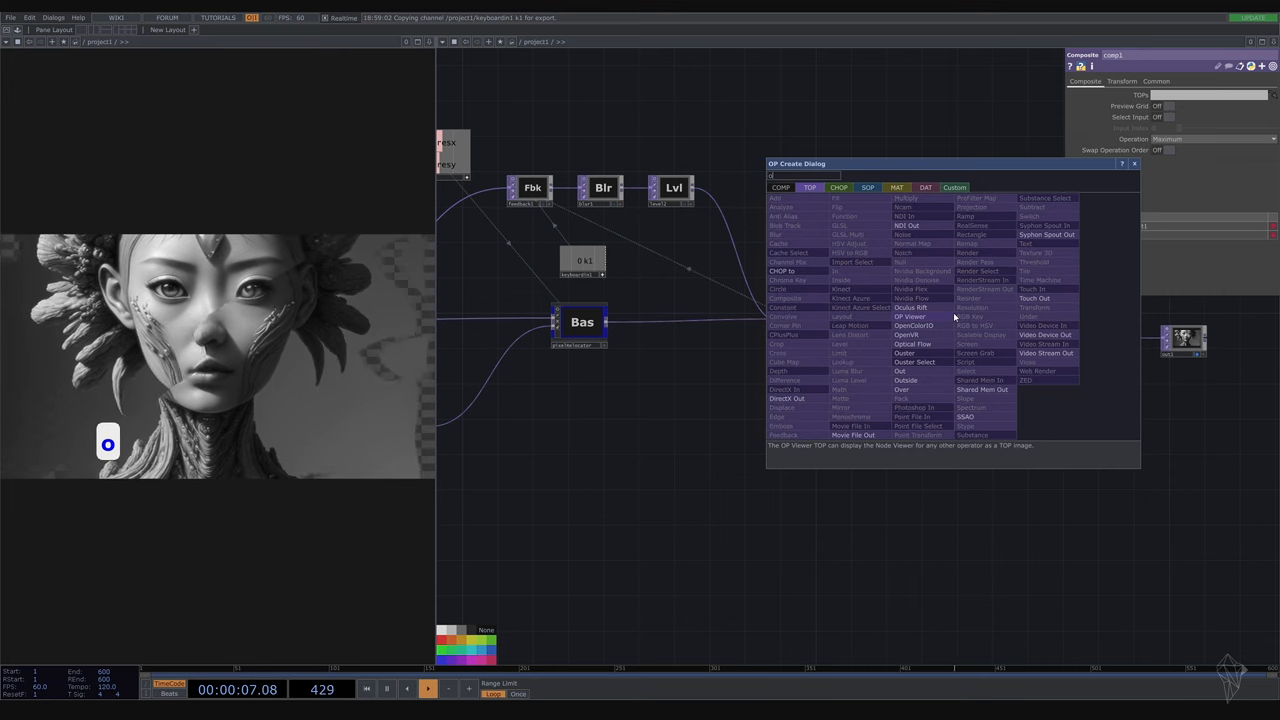
Add an Over TOP, over1, wired between comp1 and out1
{"action": "type", "text": "ver"}
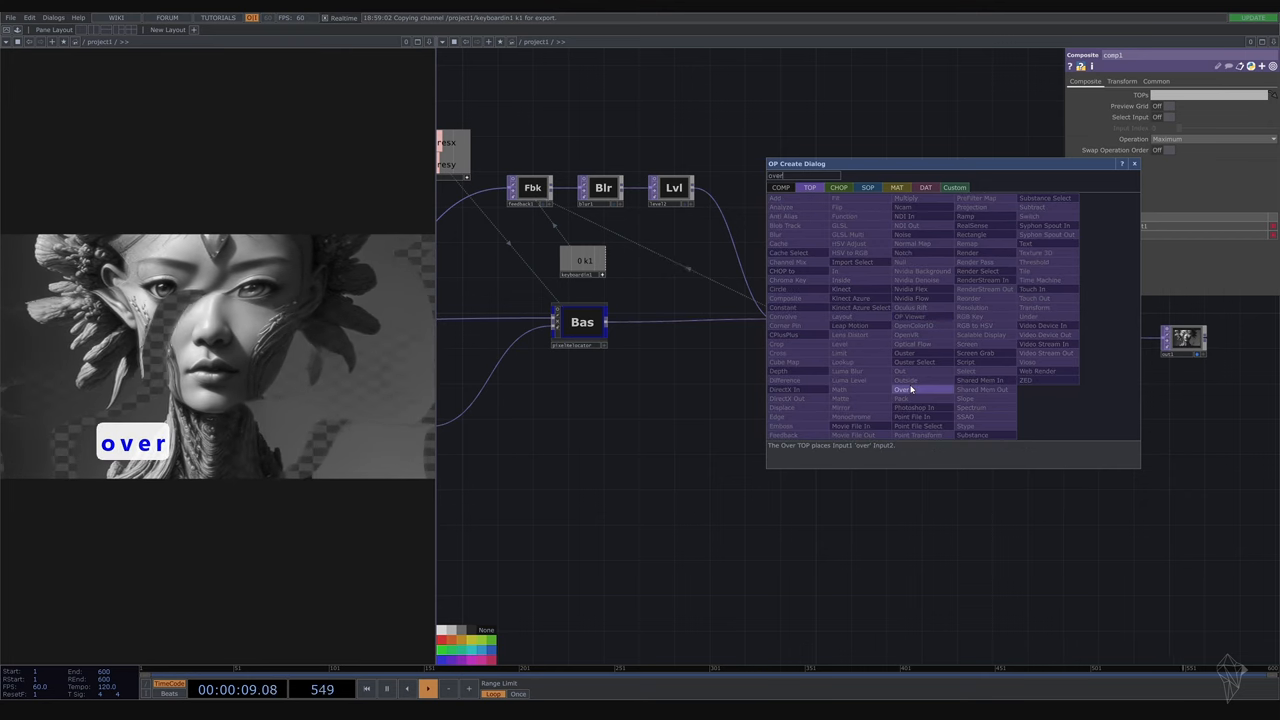
{"action": "left_click", "coordinate": [903, 389]}
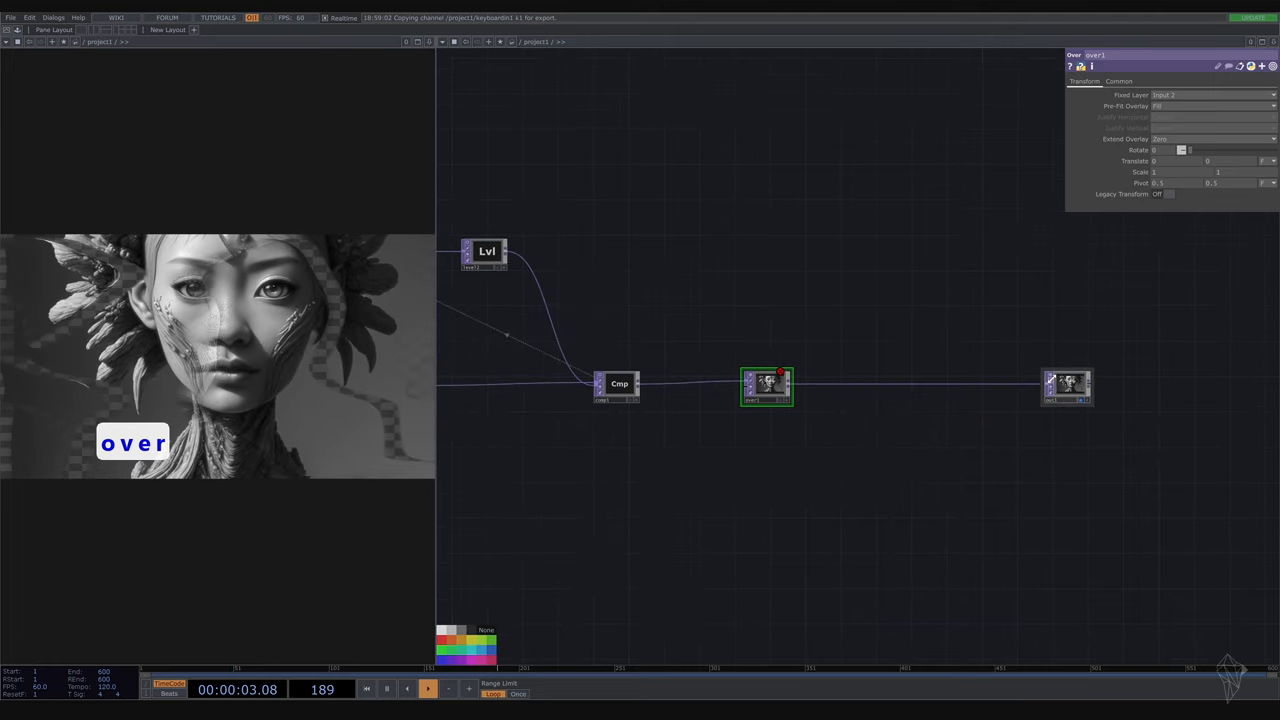
{"action": "left_click", "coordinate": [1067, 387]}
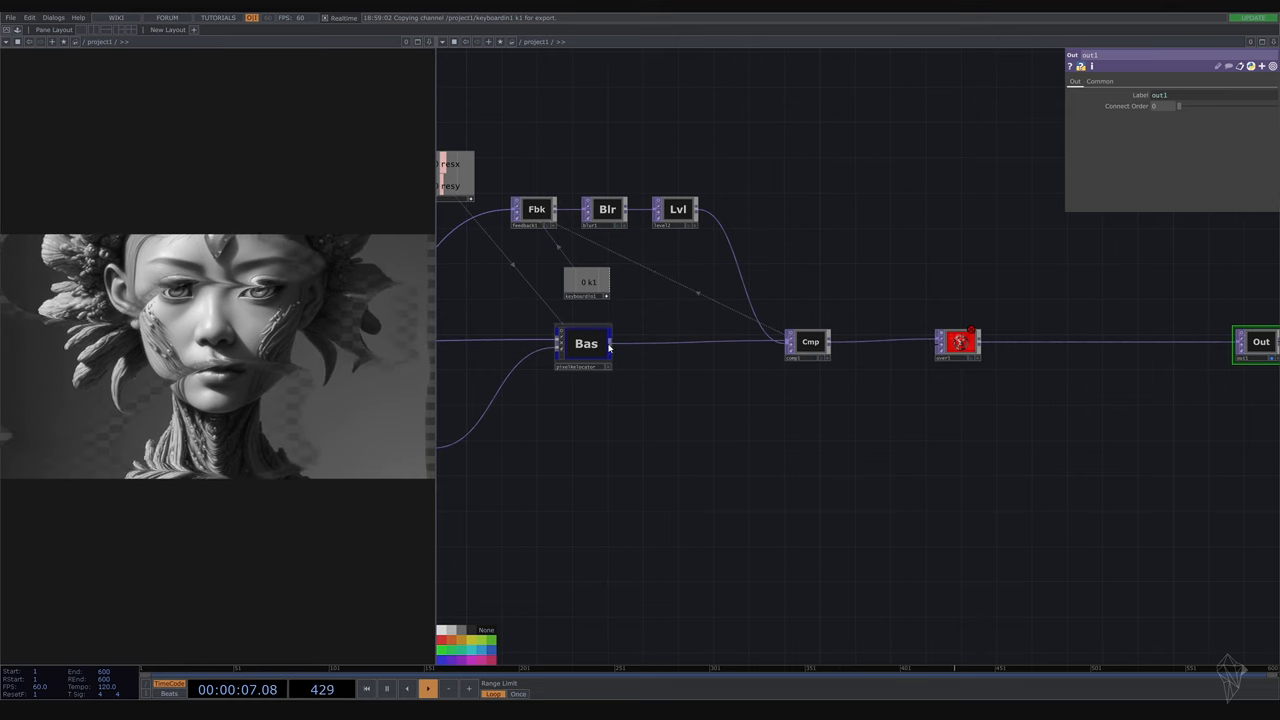
{"action": "key", "text": "Tab"}
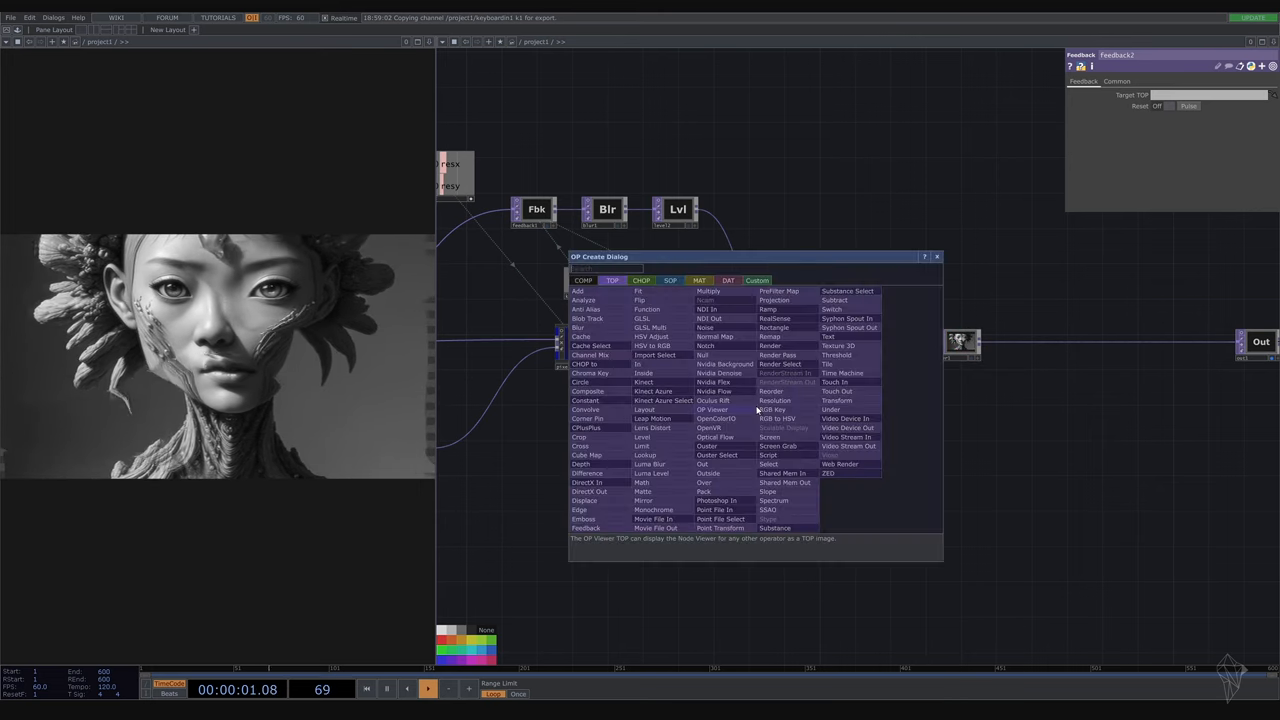
Branch blur2 and feedback2 from pixelRelocator into over1's second input, with feedback2 targeting over1
{"action": "type", "text": "blu"}
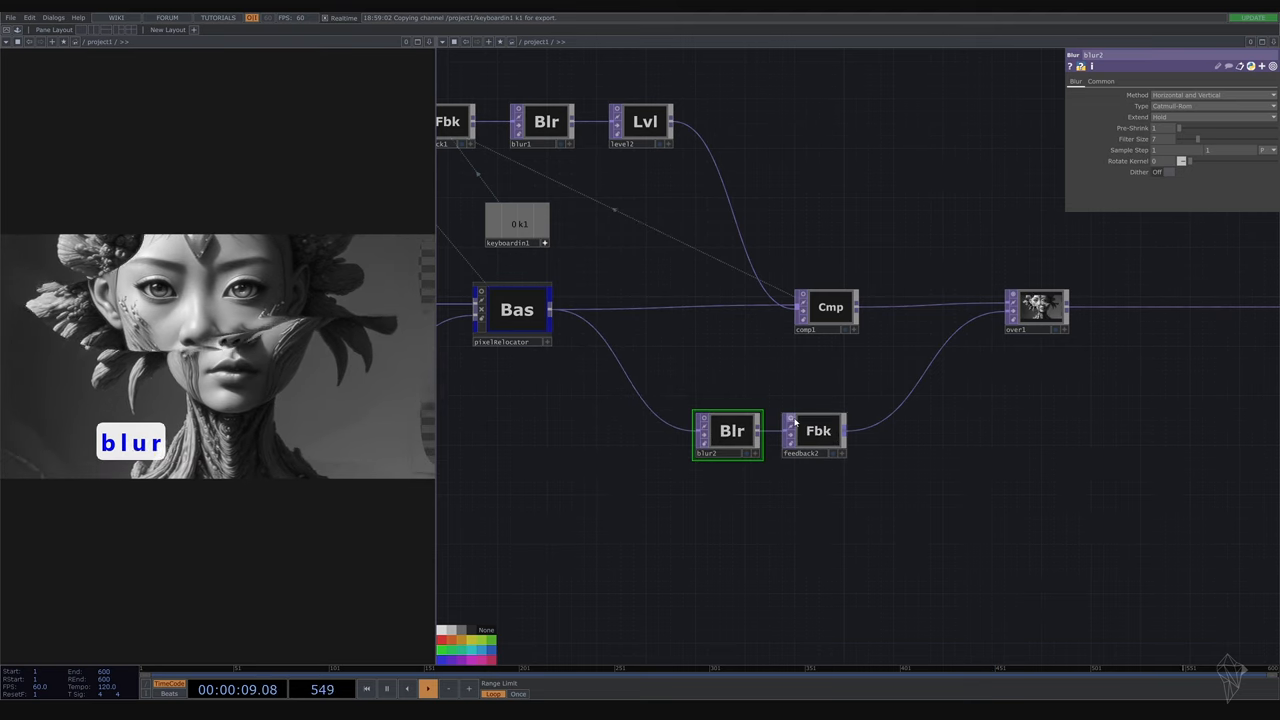
{"action": "left_click", "coordinate": [1037, 312]}
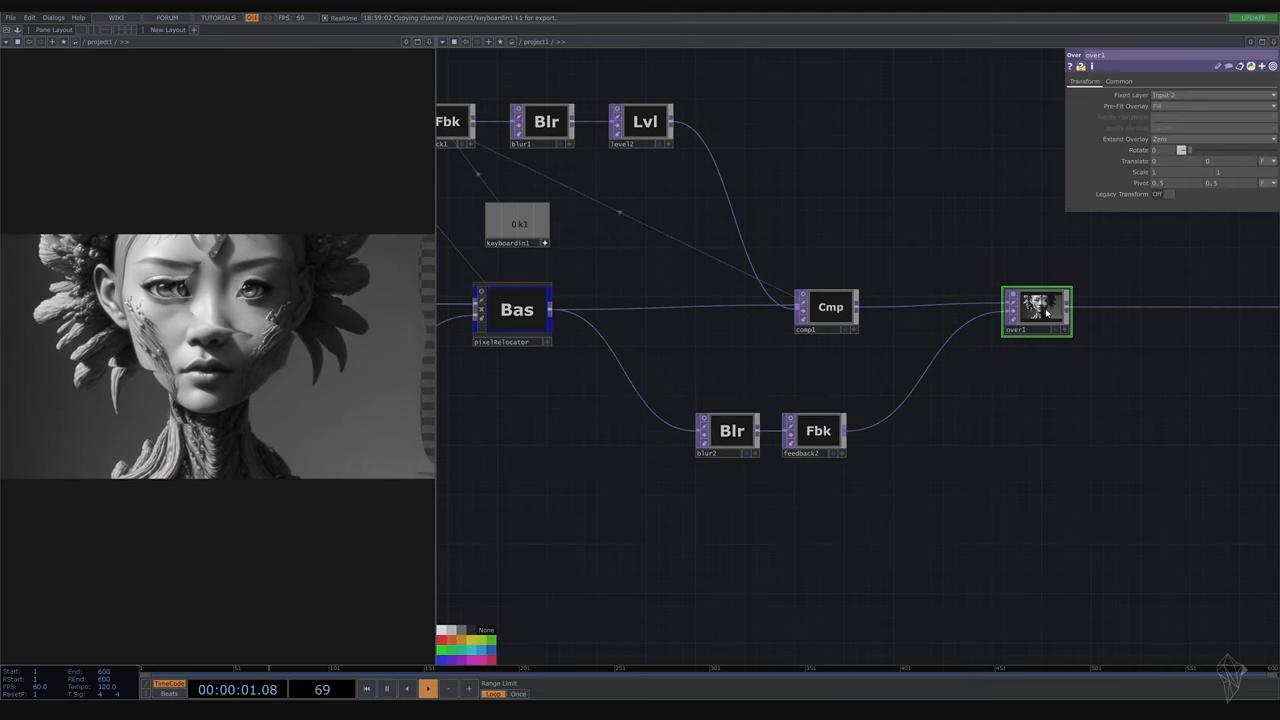
{"action": "left_click", "coordinate": [818, 430]}
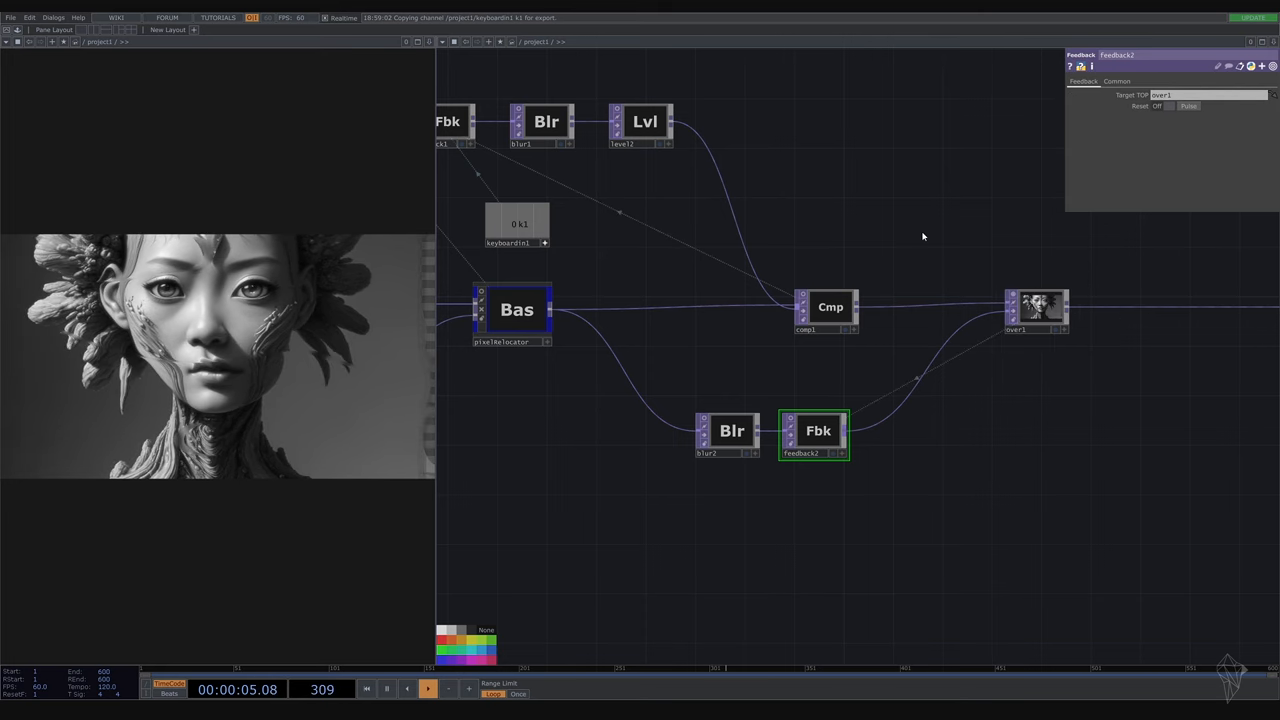
{"action": "left_click", "coordinate": [1036, 307]}
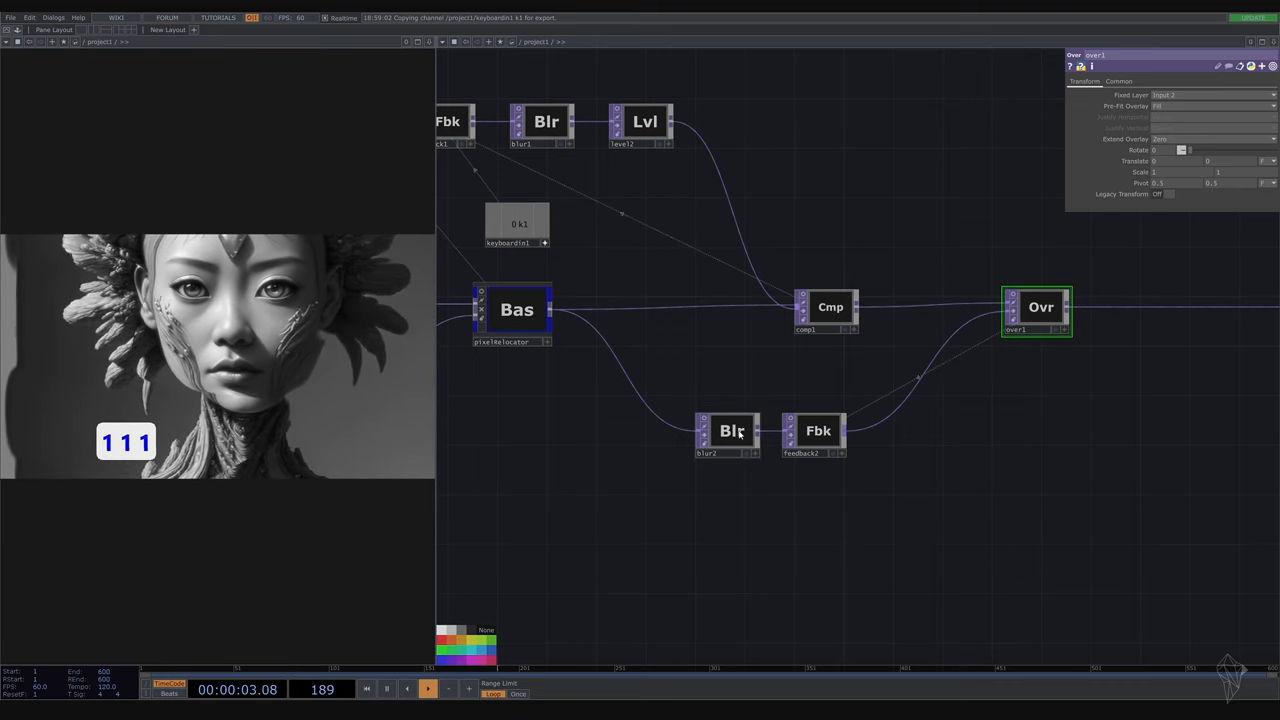
Give blur2 a pre-shrink of 2 and filter size of 15
{"action": "left_click", "coordinate": [731, 430]}
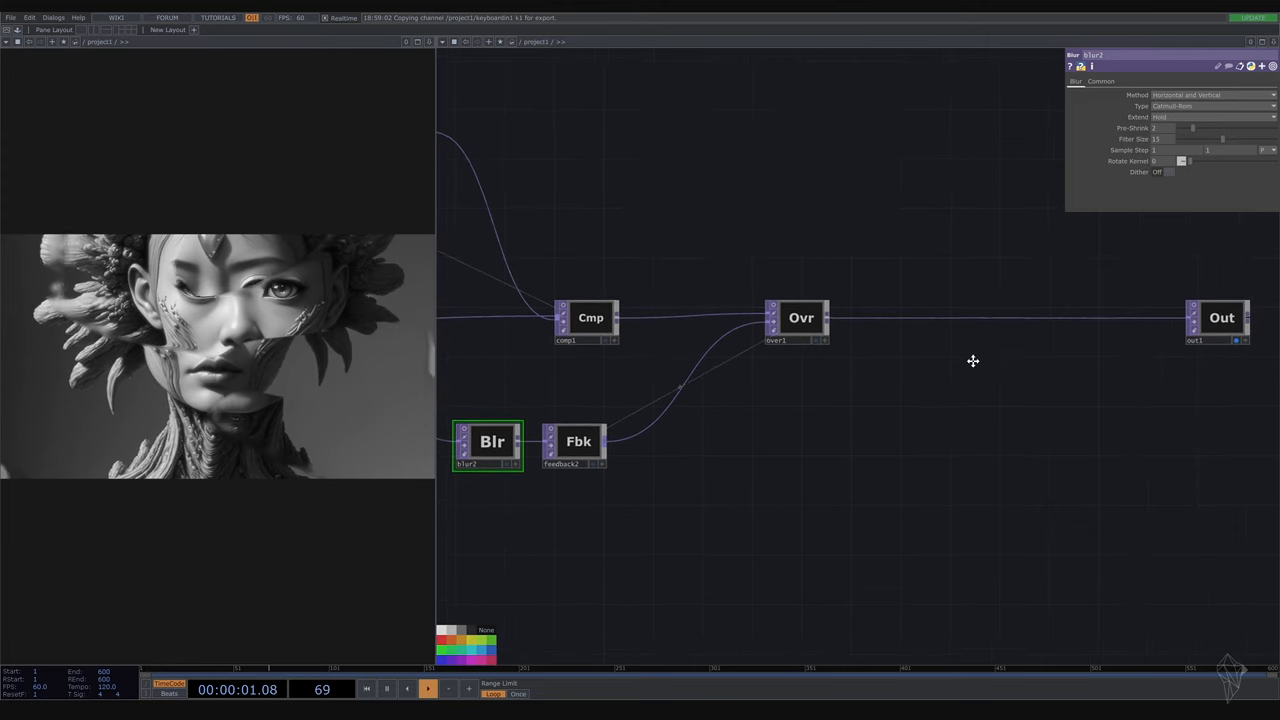
{"action": "left_click", "coordinate": [428, 688]}
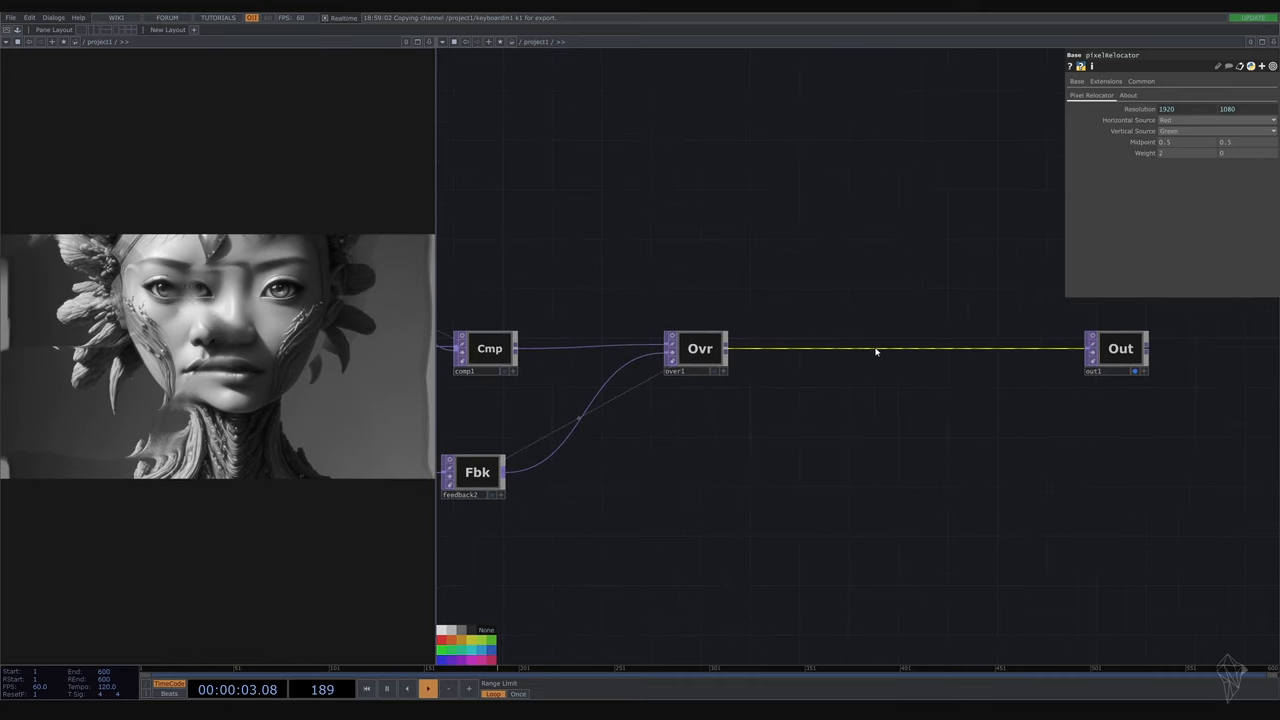
Insert a Transform TOP on the over1–out1 wire with scale 1.1 by 1.1
{"action": "double_click", "coordinate": [876, 351]}
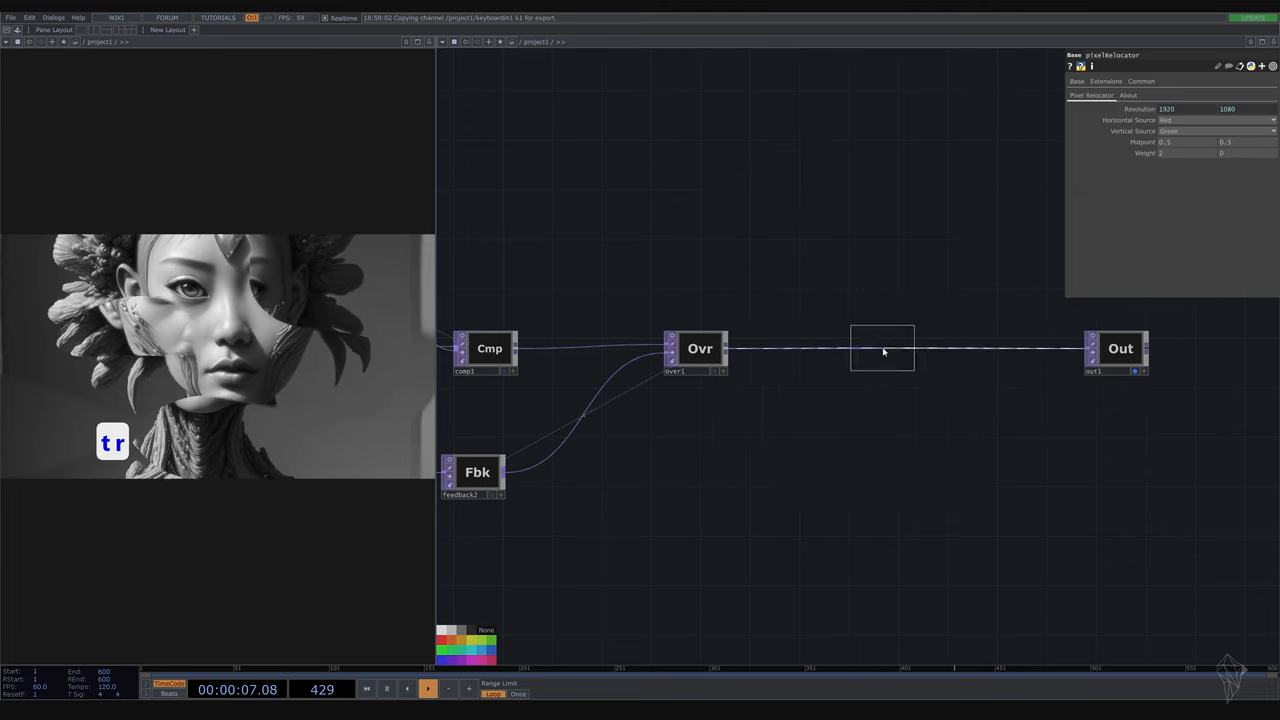
{"action": "left_click", "coordinate": [882, 348]}
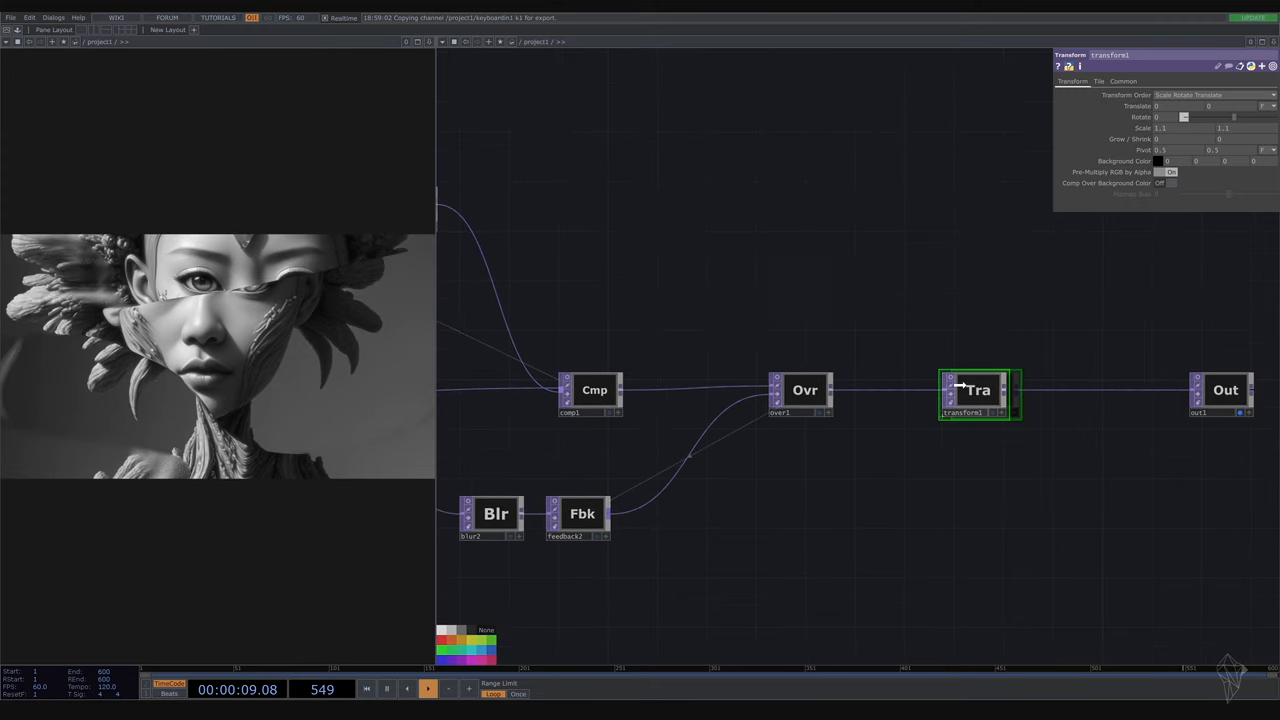
{"action": "left_click_drag", "start_coordinate": [978, 390], "coordinate": [912, 390]}
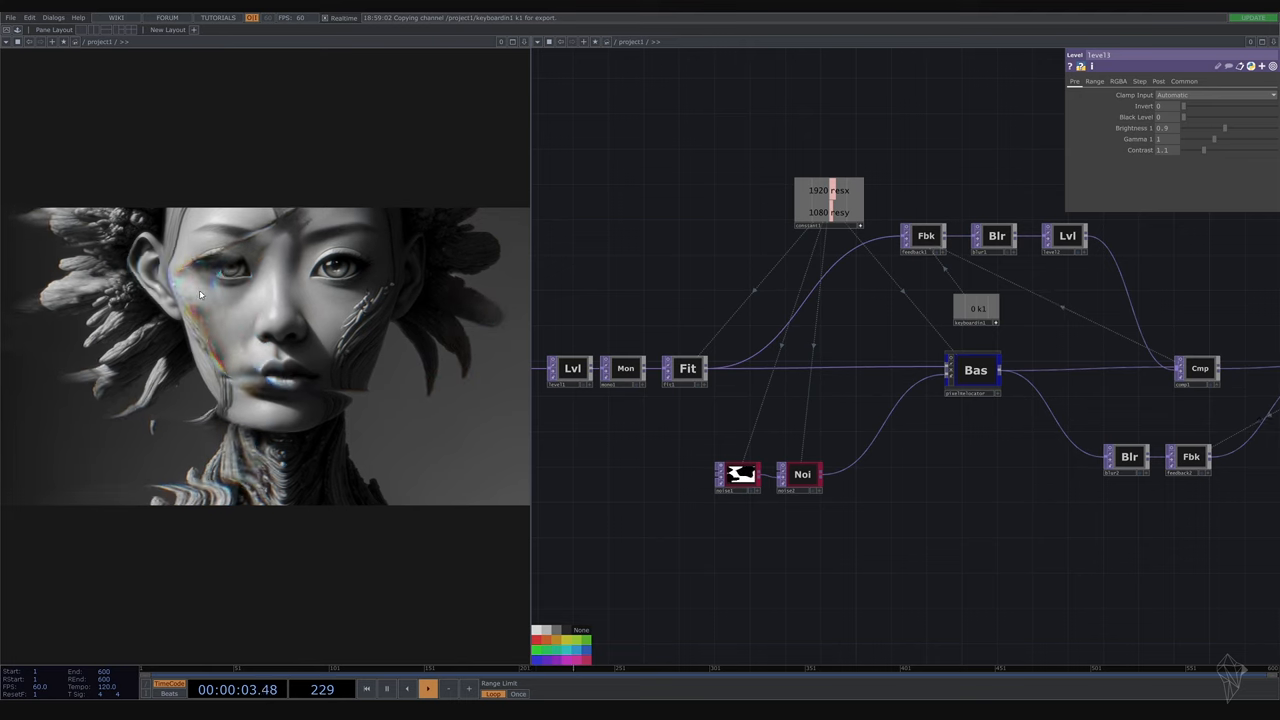
Start inserting a Blur TOP (blur3) between noise2 and pixelRelocator
{"action": "left_click", "coordinate": [428, 688]}
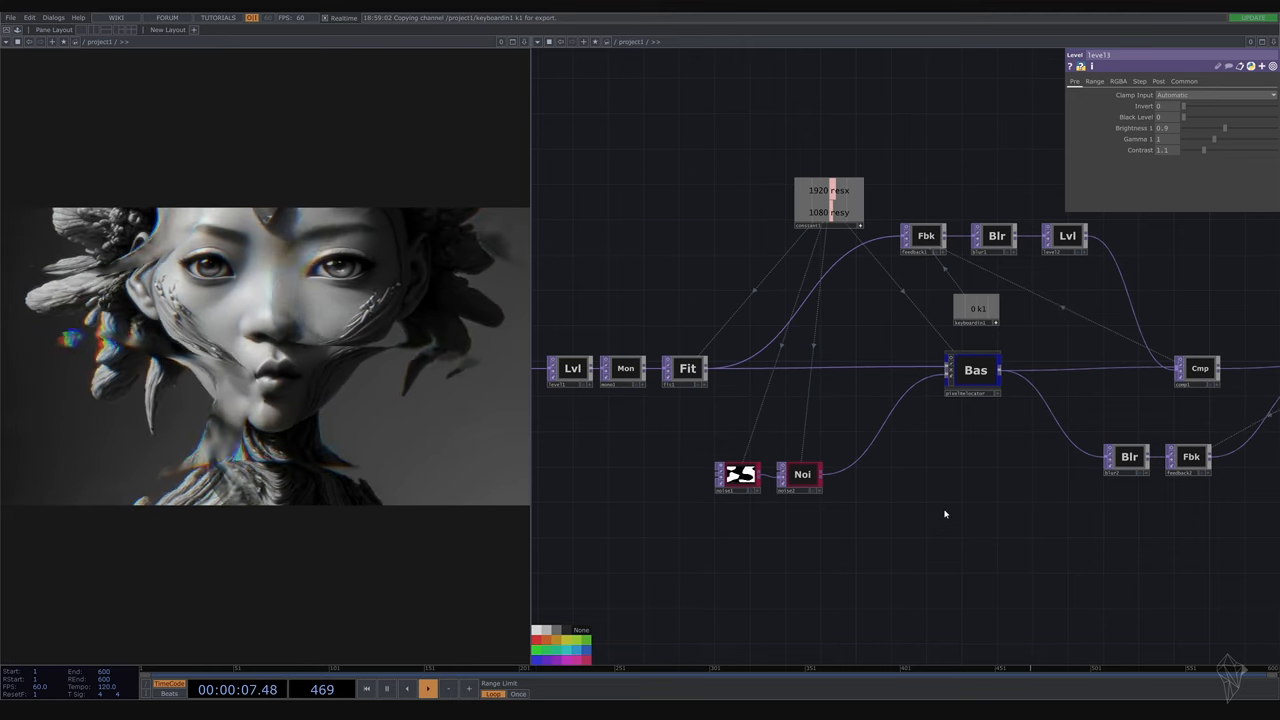
{"action": "key", "text": "Tab"}
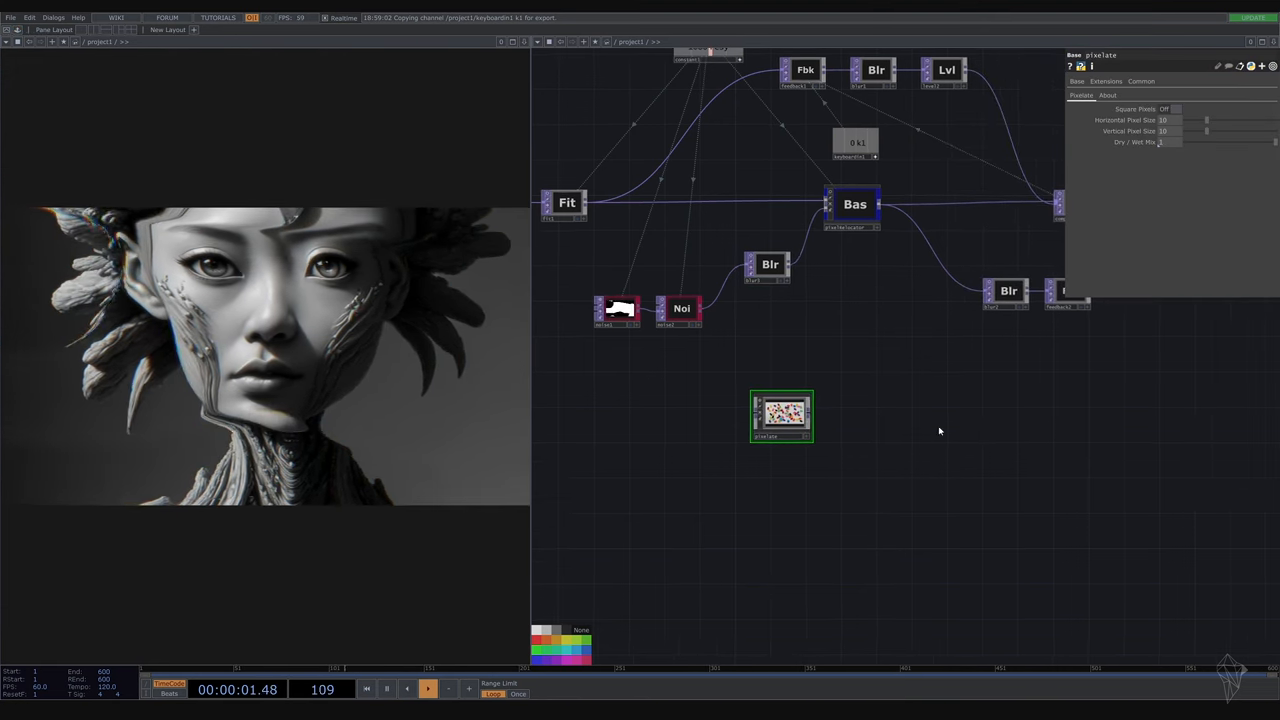
Move the pixelate component beside the noise chain, check blur3, and select pixelate
{"action": "left_click_drag", "start_coordinate": [780, 415], "coordinate": [763, 322]}
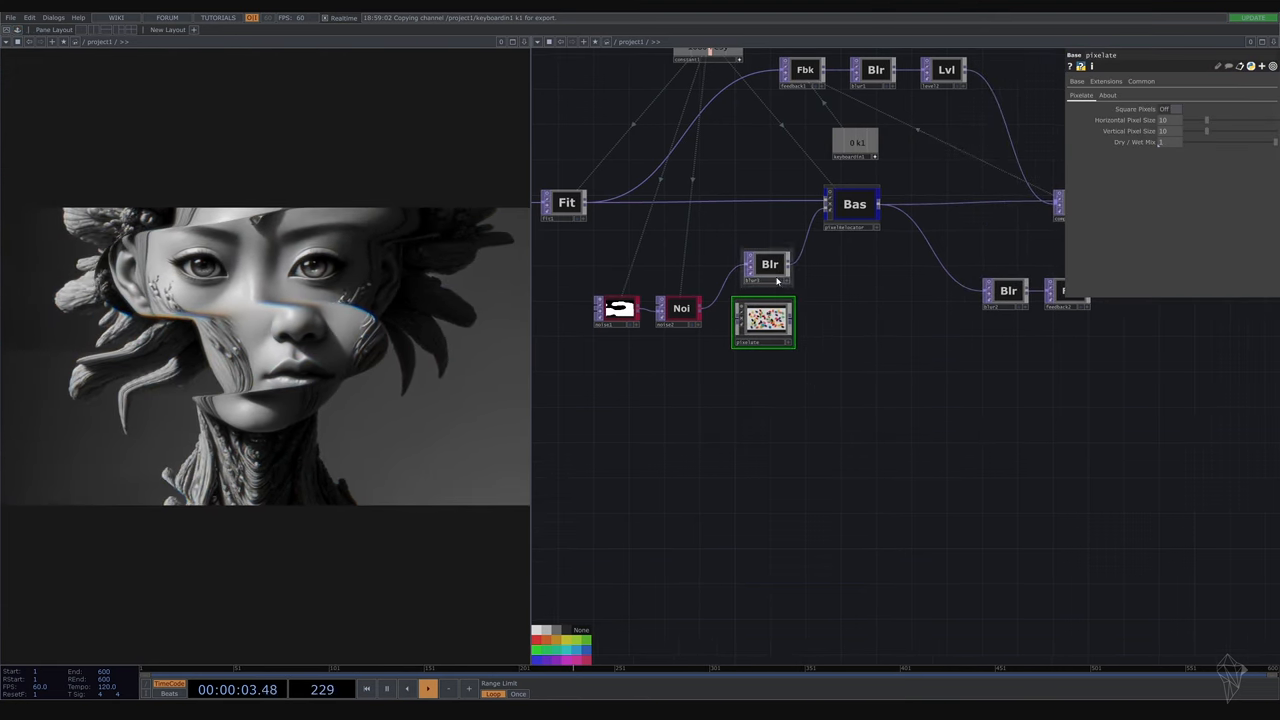
{"action": "left_click", "coordinate": [768, 265]}
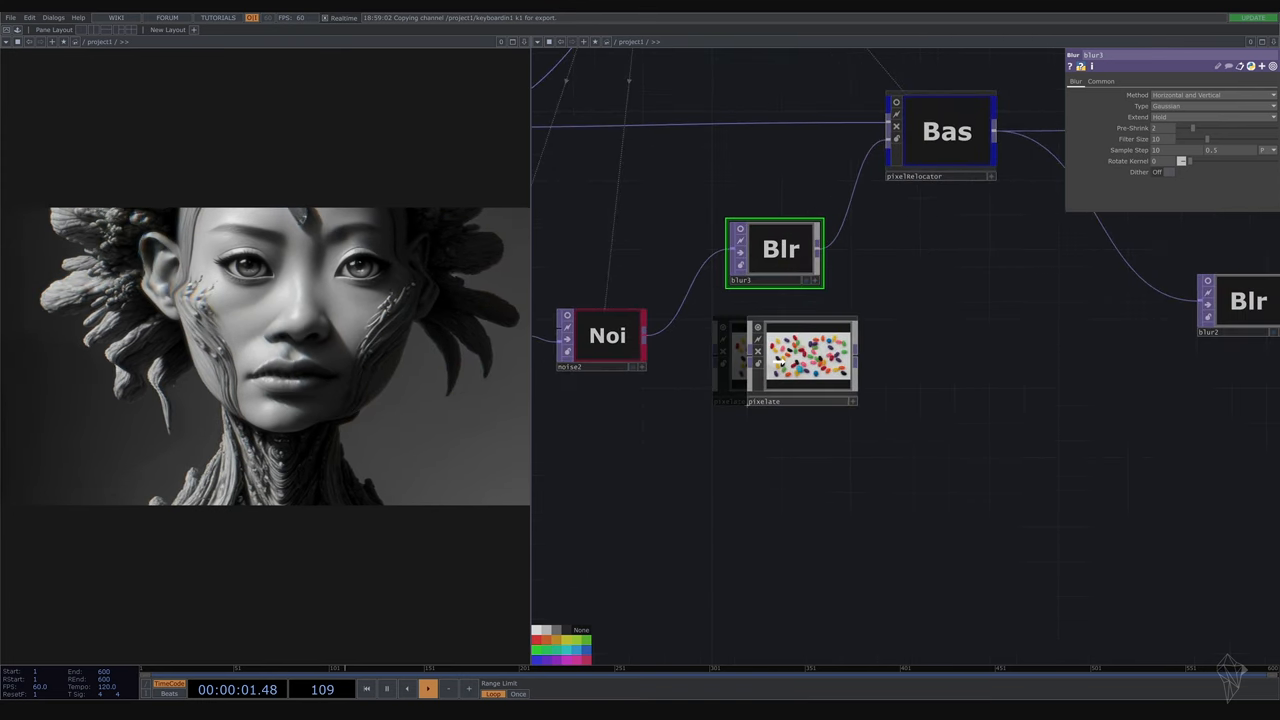
{"action": "left_click", "coordinate": [785, 360]}
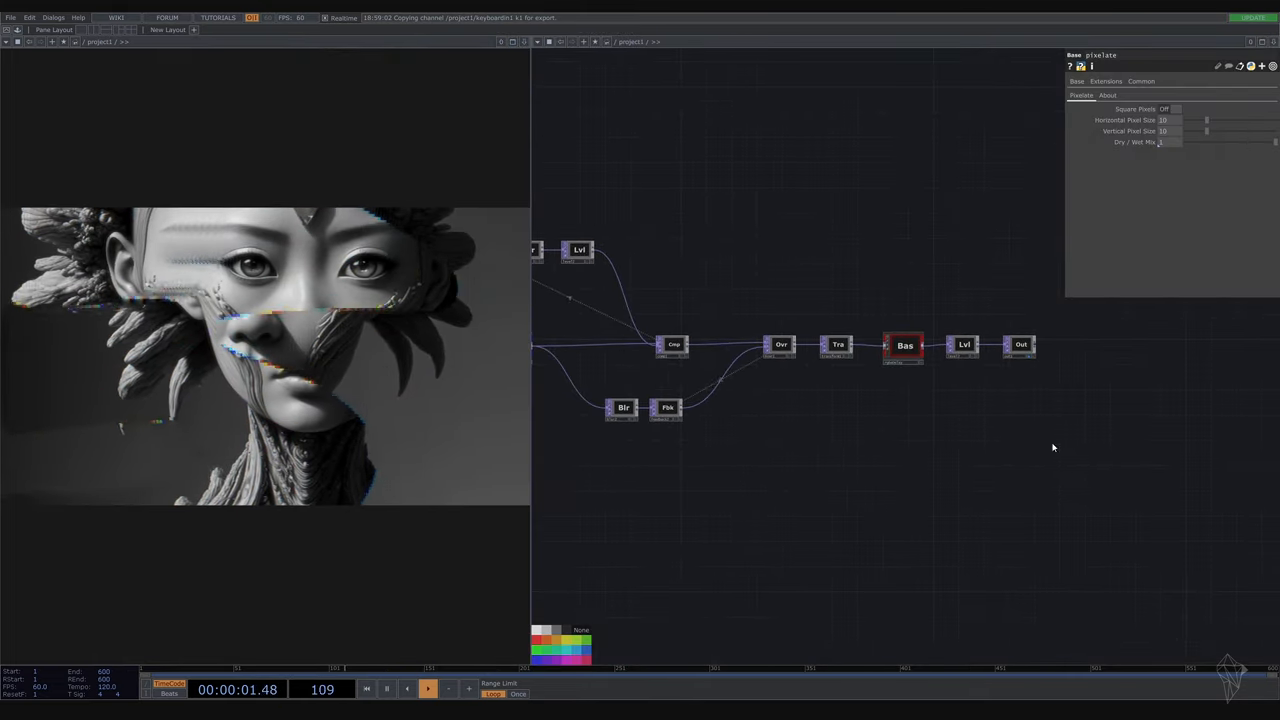
{"action": "left_click", "coordinate": [427, 688]}
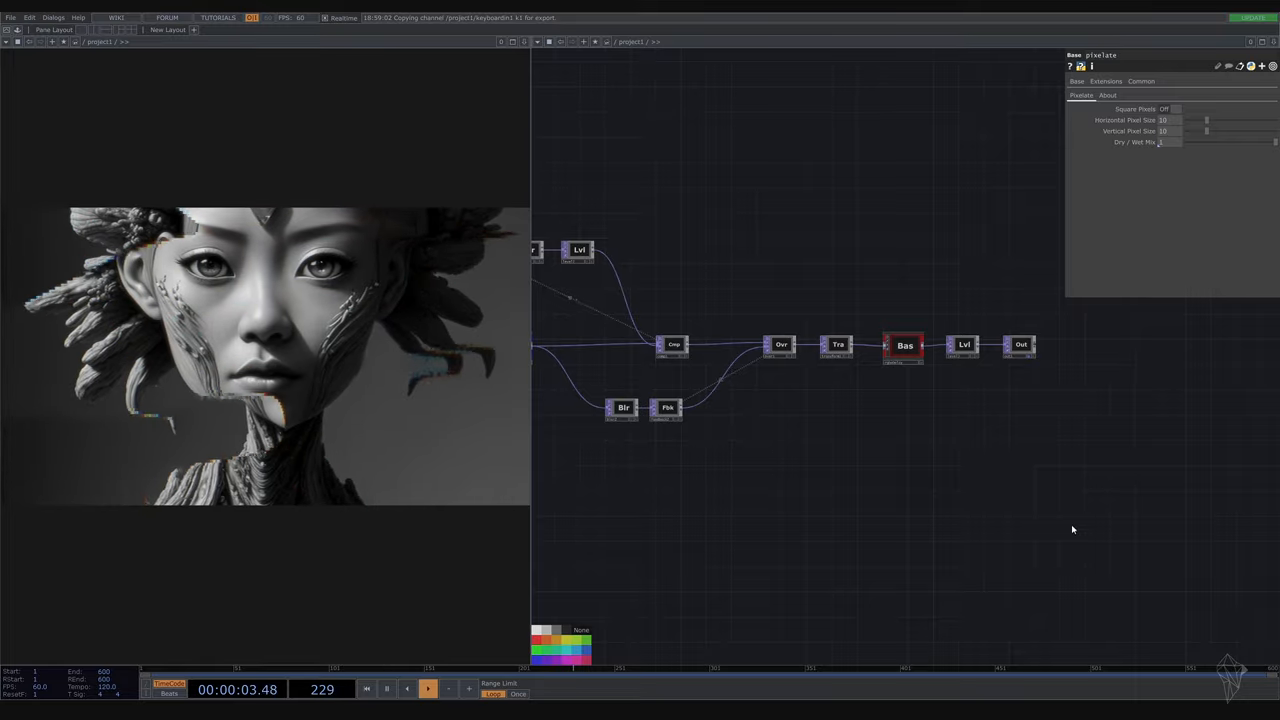